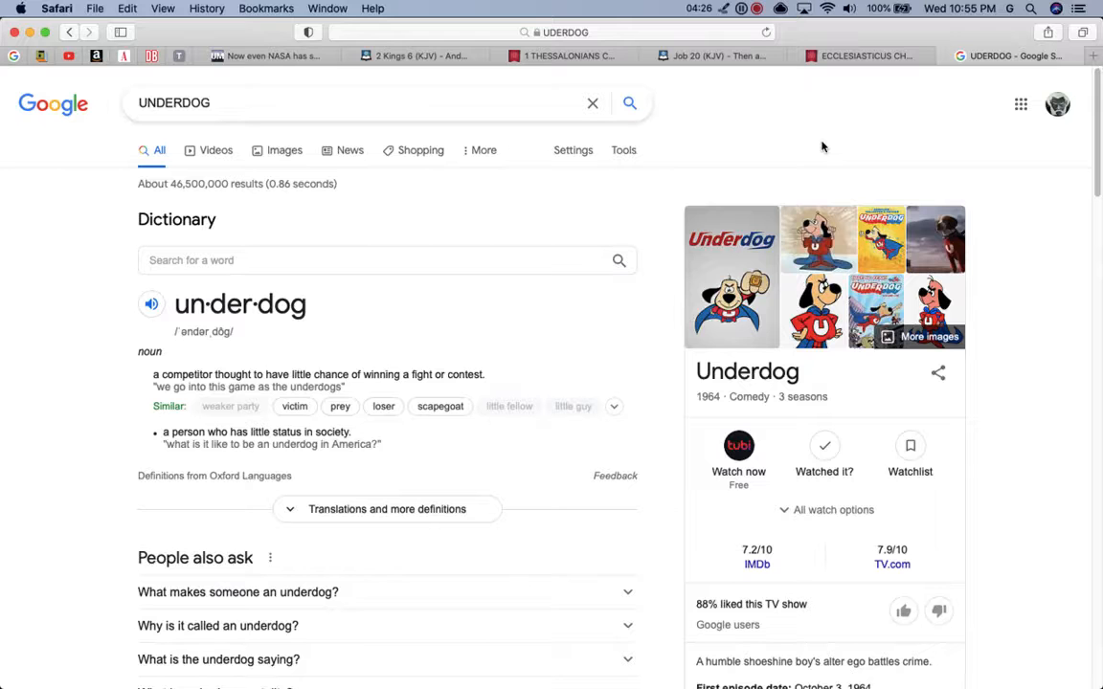
# Step: Switch from the Google 'underdog' results to the 2 Kings 6 (KJV) tab
pyautogui.click(416, 56)
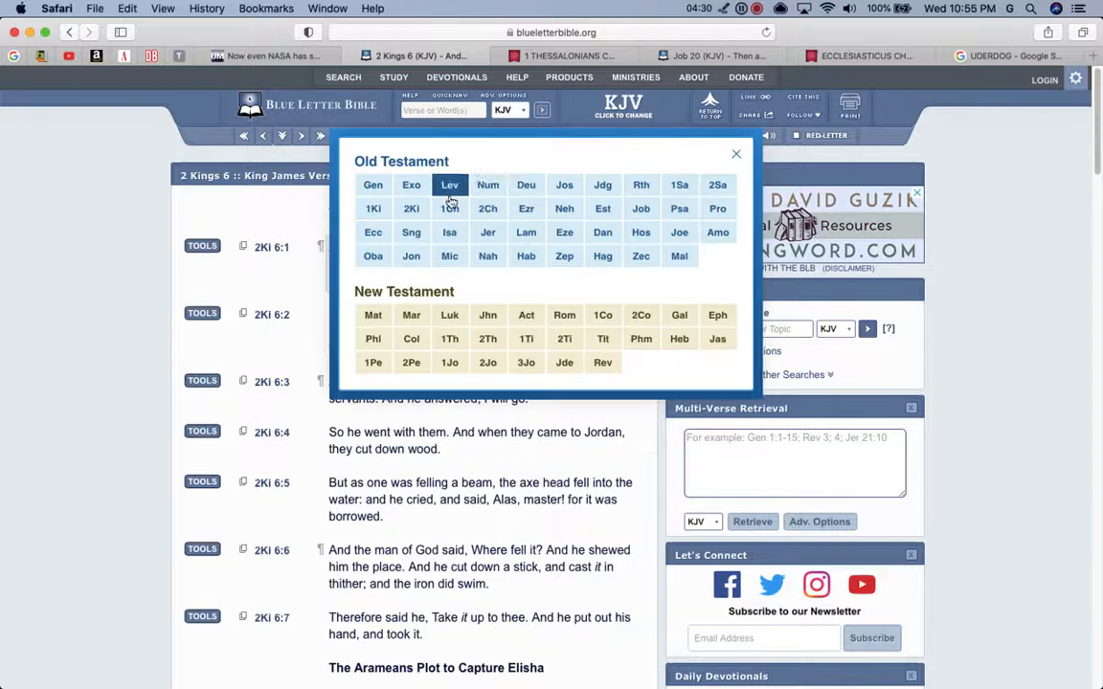
# Step: Choose Deuteronomy in the book chooser and load chapter 7
pyautogui.click(526, 184)
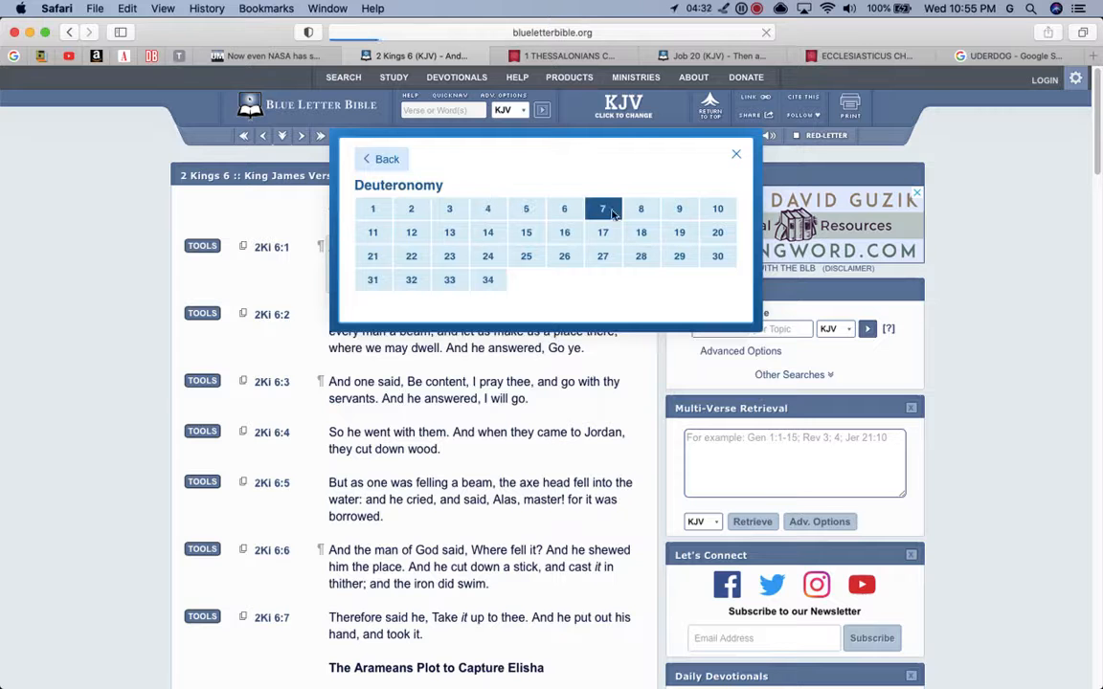
pyautogui.click(602, 208)
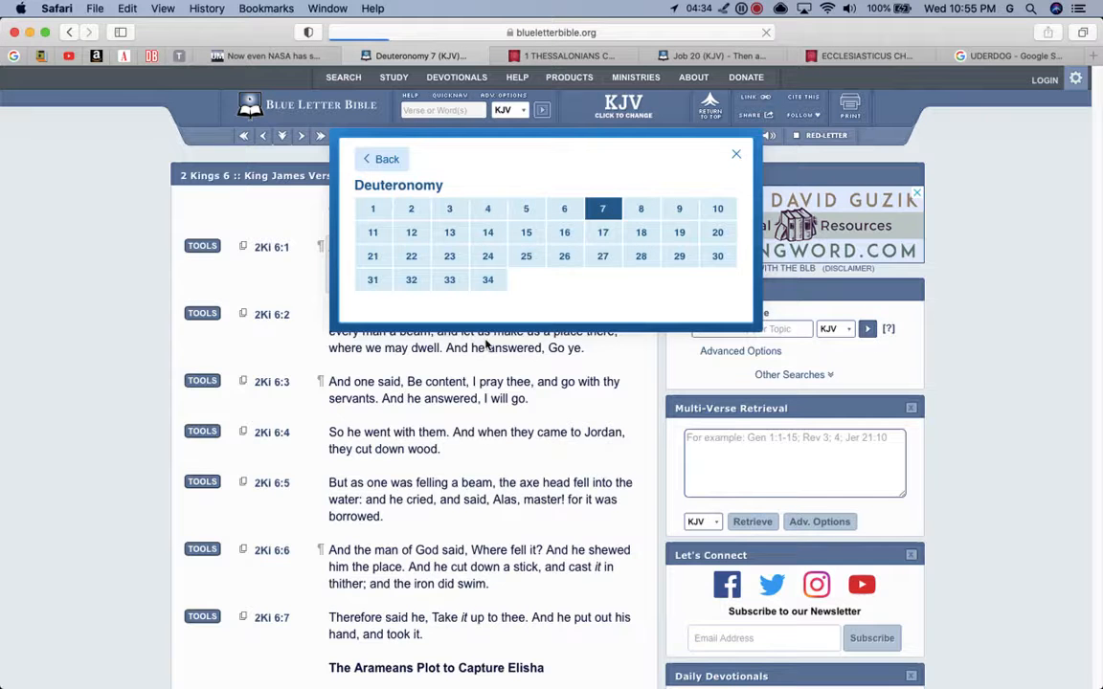
pyautogui.click(602, 208)
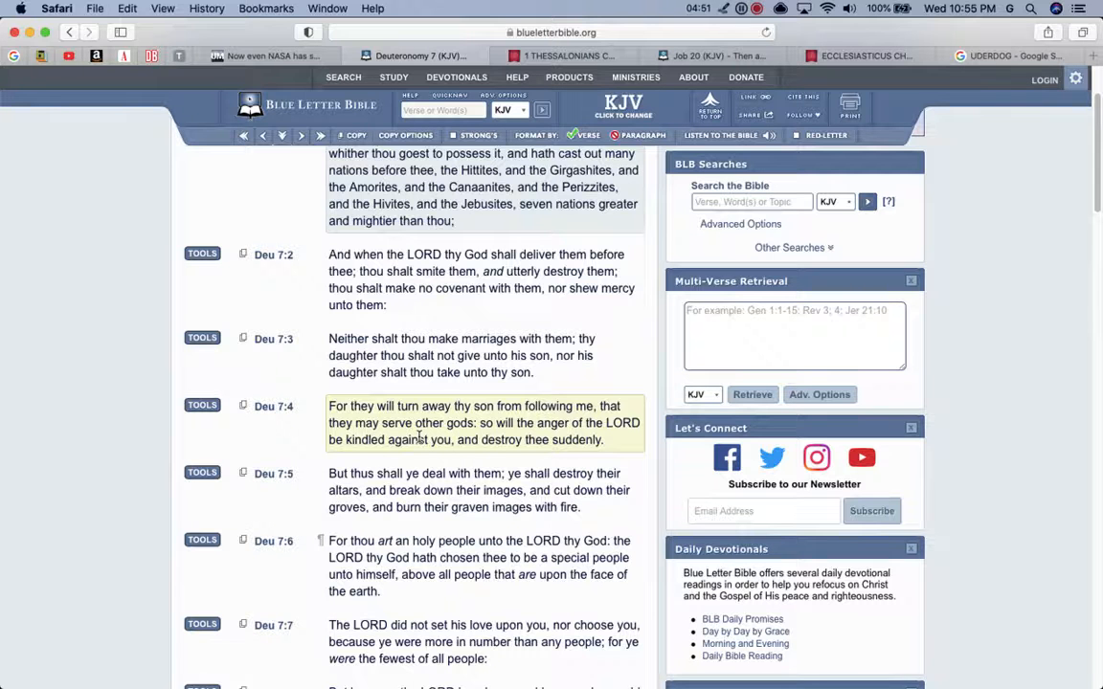
pyautogui.scroll(-3)
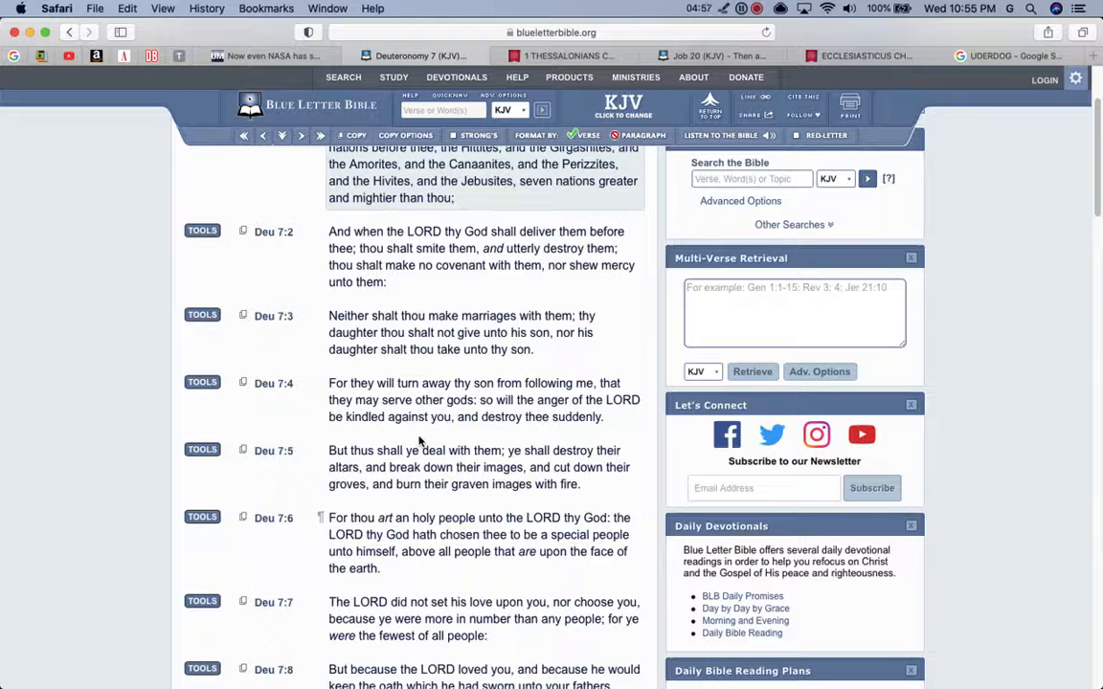
pyautogui.scroll(-3)
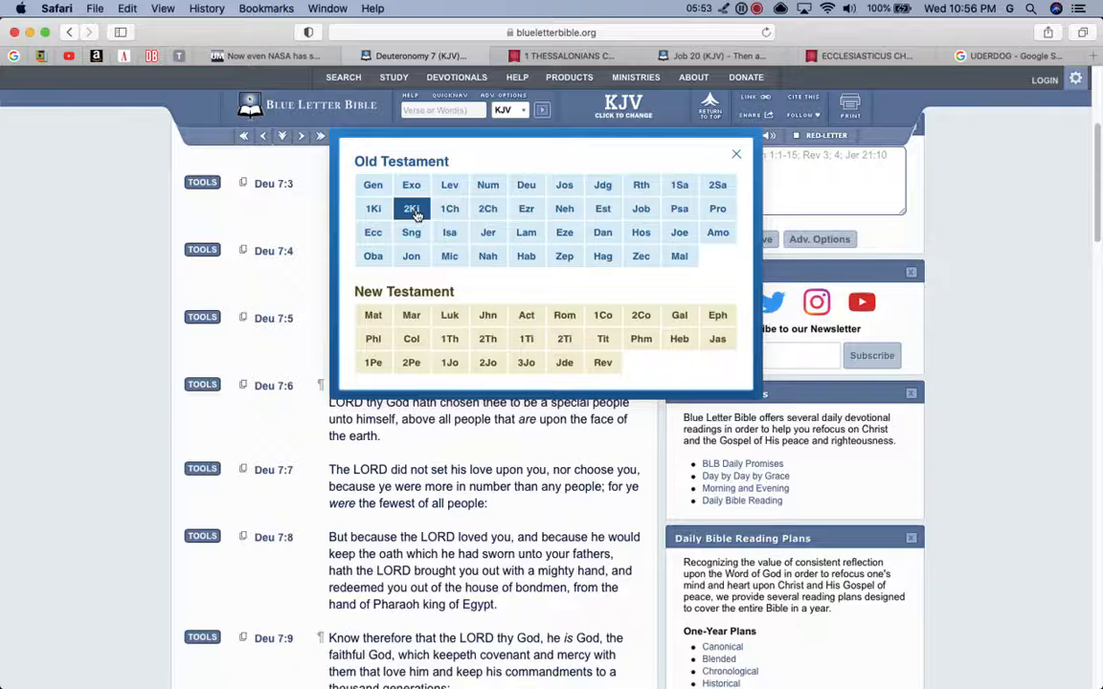
# Step: Open 2 Kings chapter 6 and scroll down to verses 6:10–6:16
pyautogui.click(411, 209)
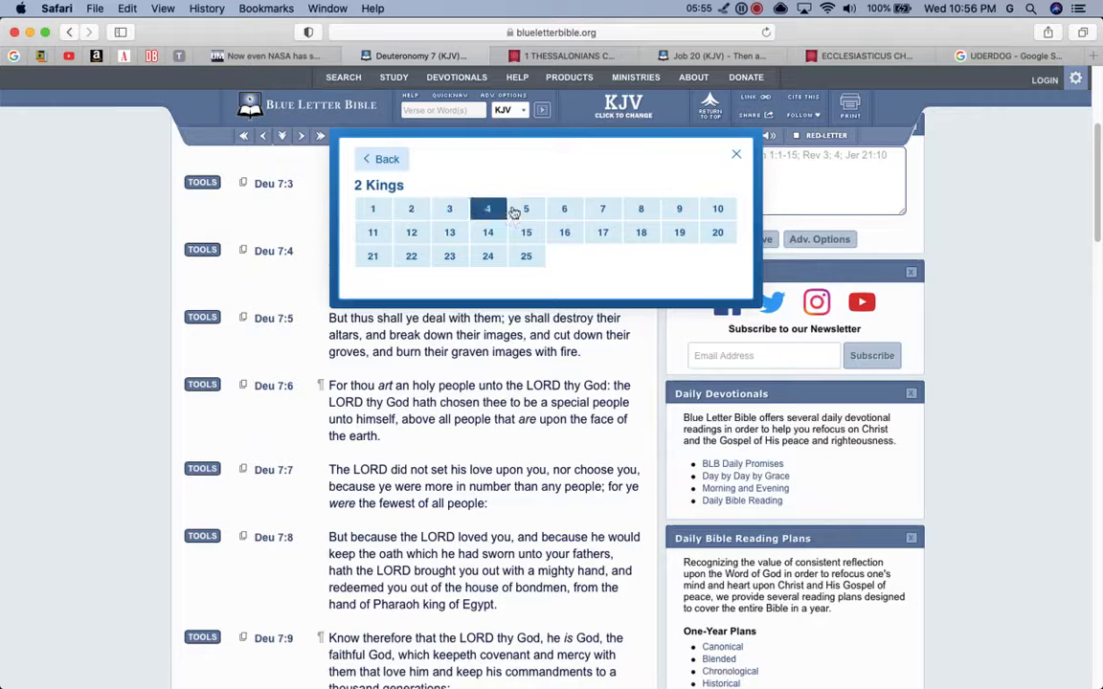
pyautogui.click(564, 208)
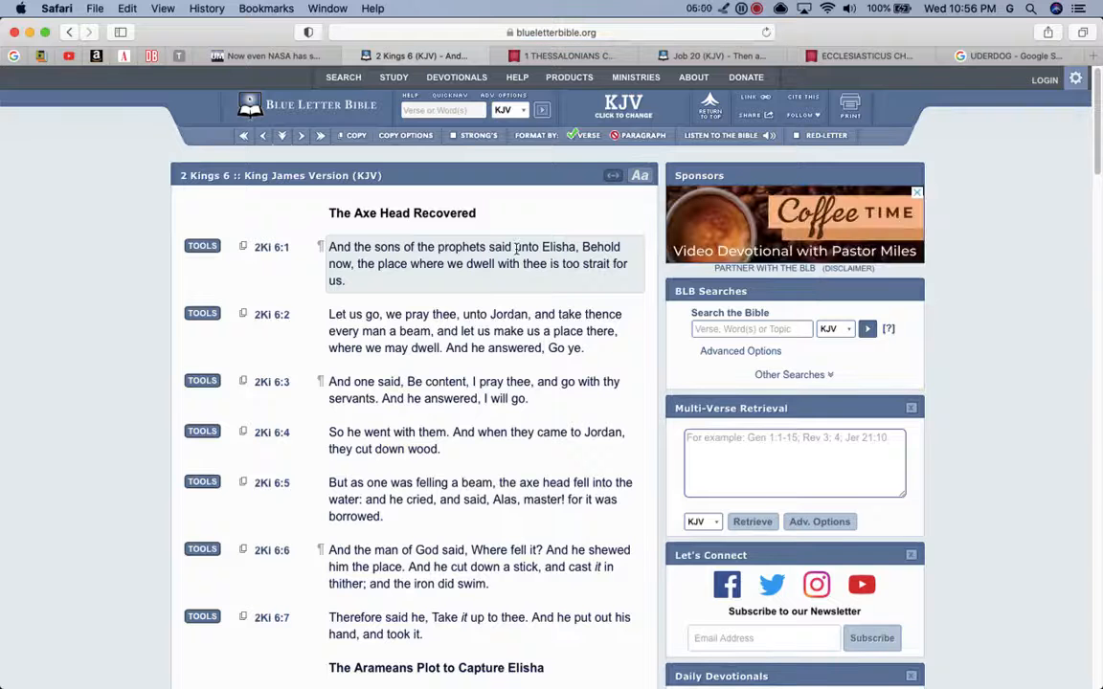
pyautogui.scroll(-3)
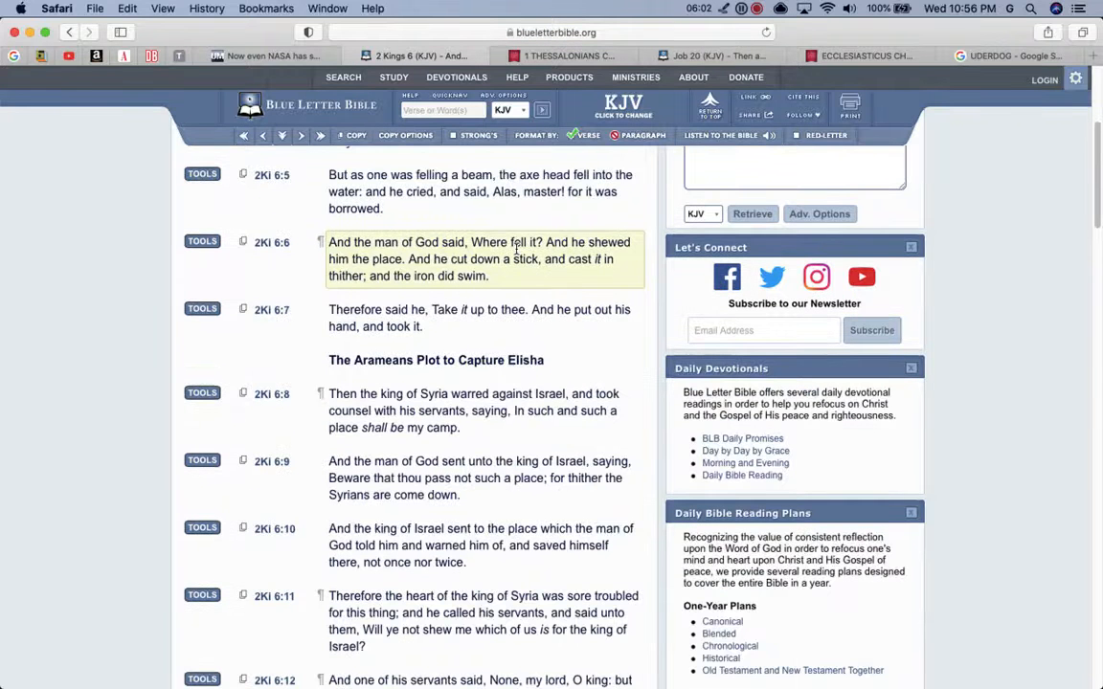
pyautogui.scroll(-3)
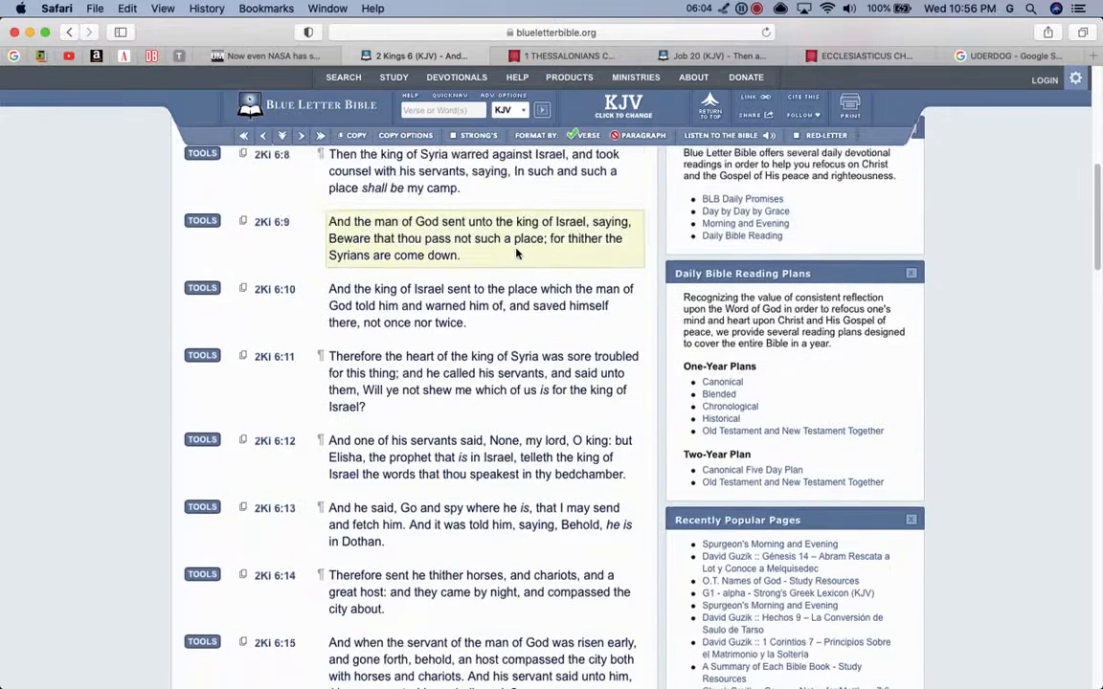
pyautogui.scroll(-3)
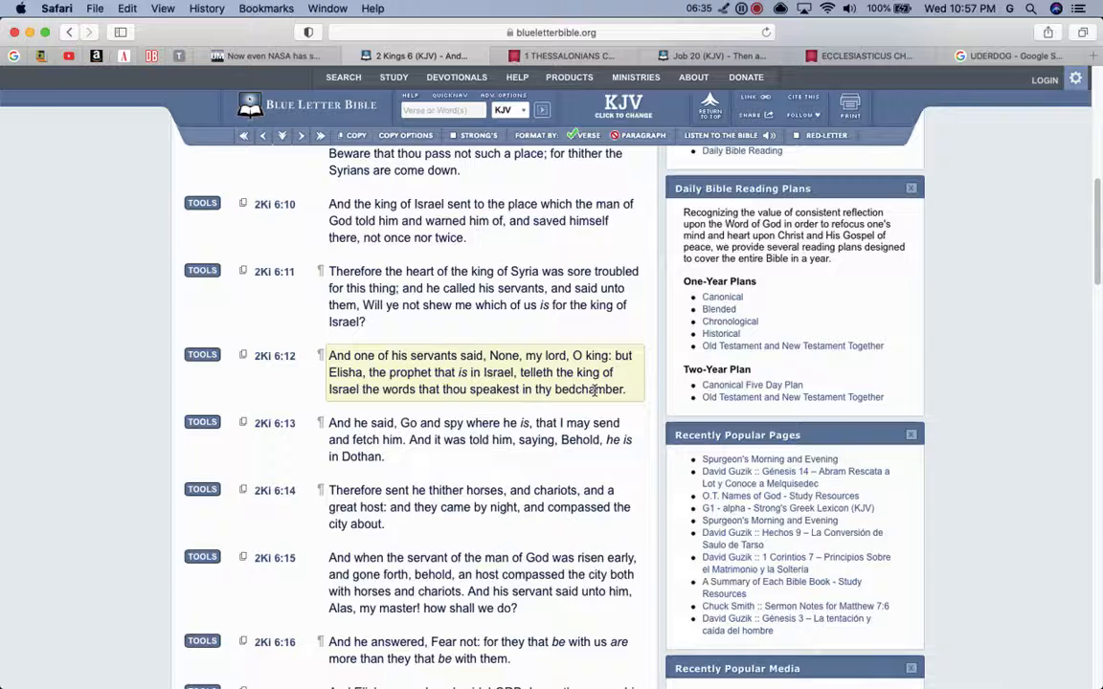
pyautogui.moveTo(948, 433)
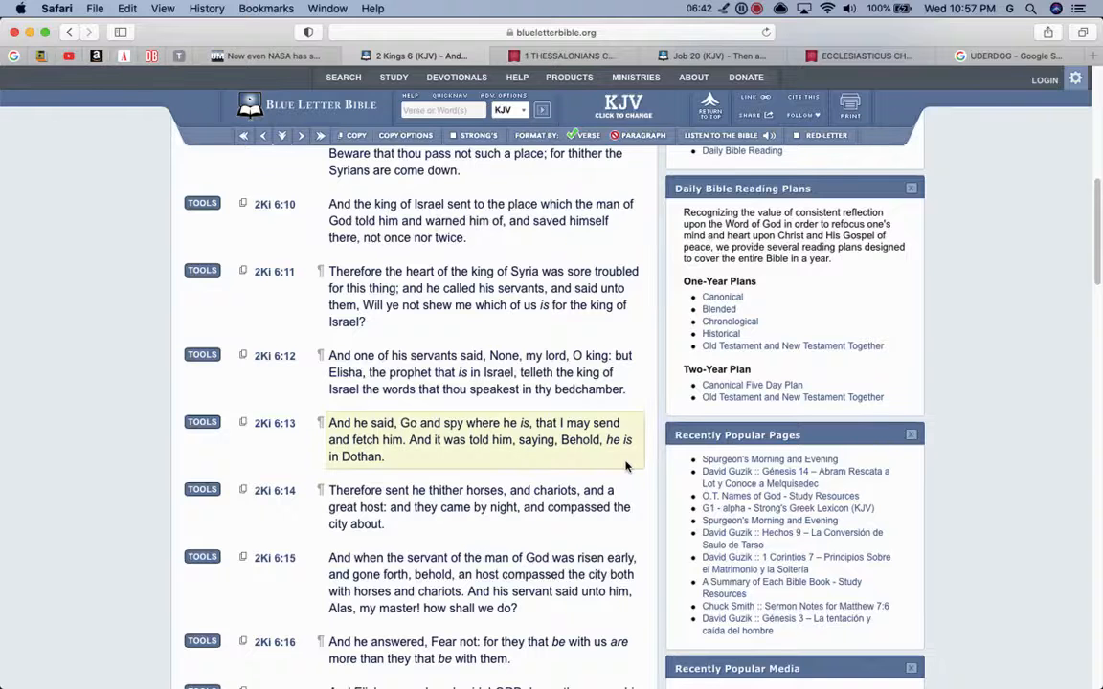
pyautogui.scroll(-3)
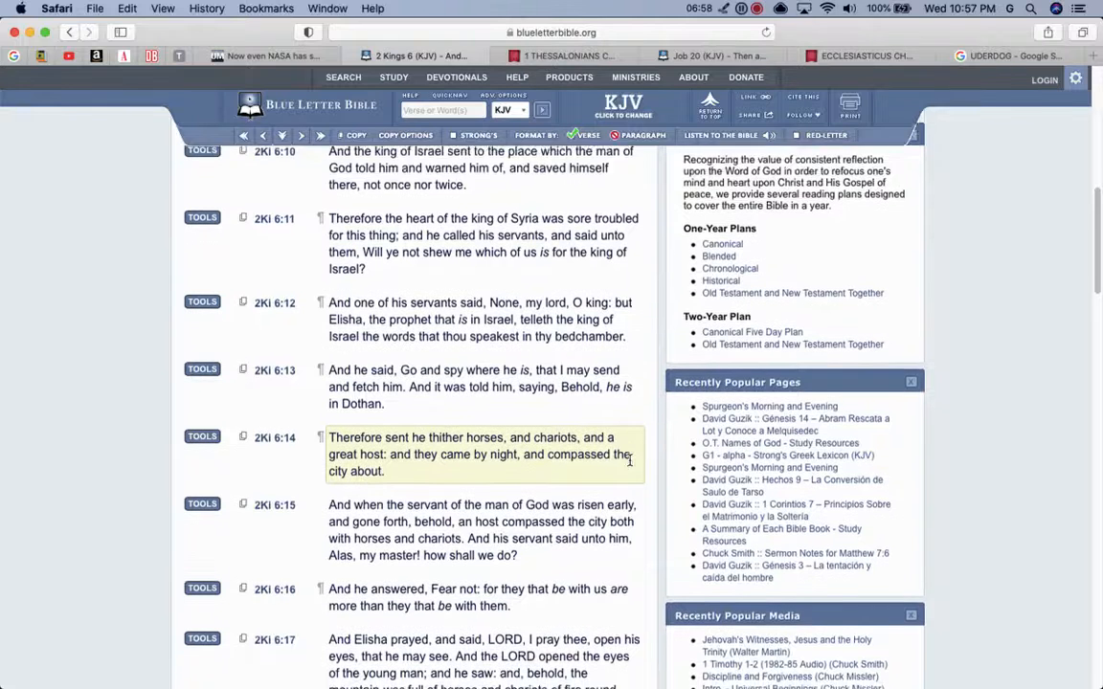
pyautogui.scroll(-3)
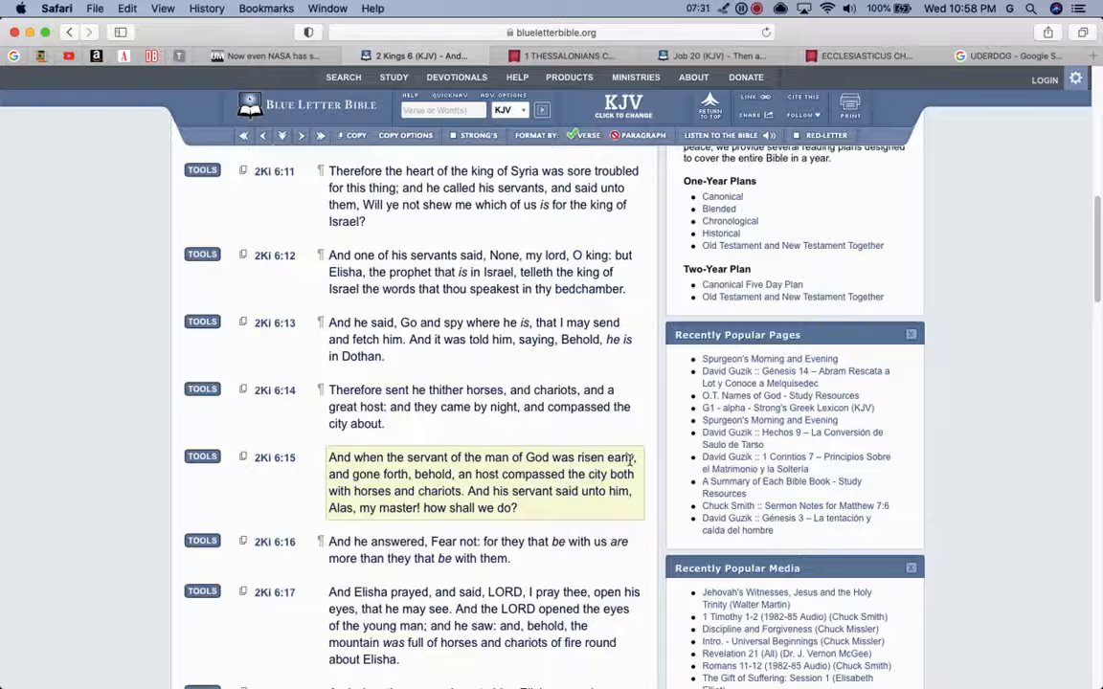
pyautogui.scroll(-3)
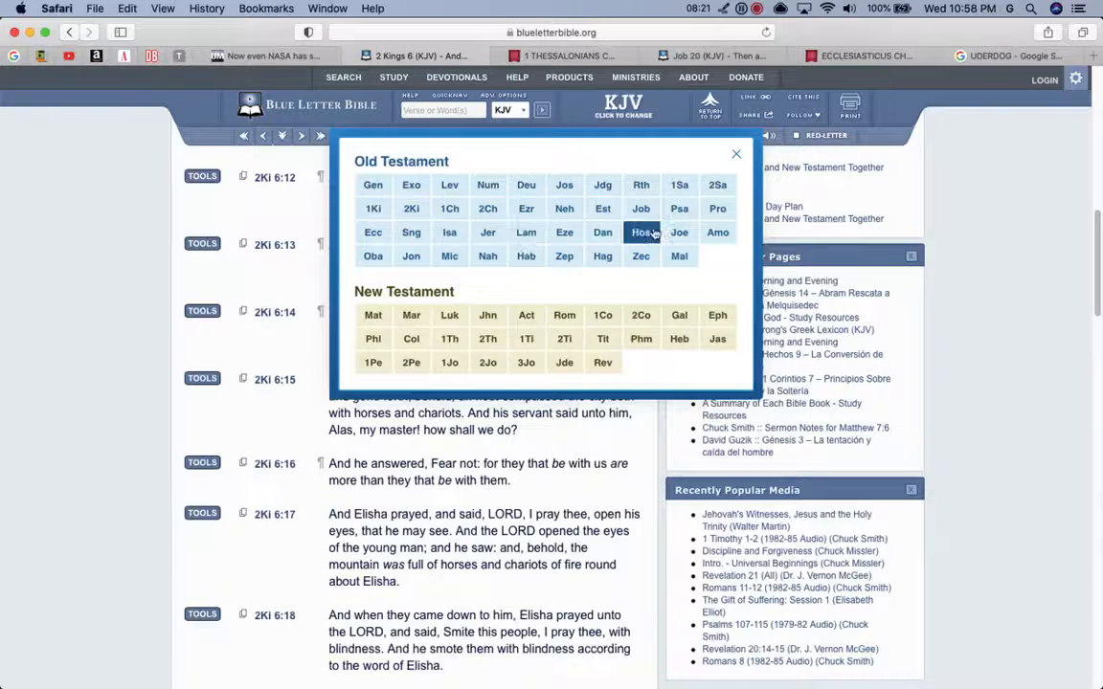
# Step: Choose Job in the book chooser to show chapters 1–42
pyautogui.click(640, 208)
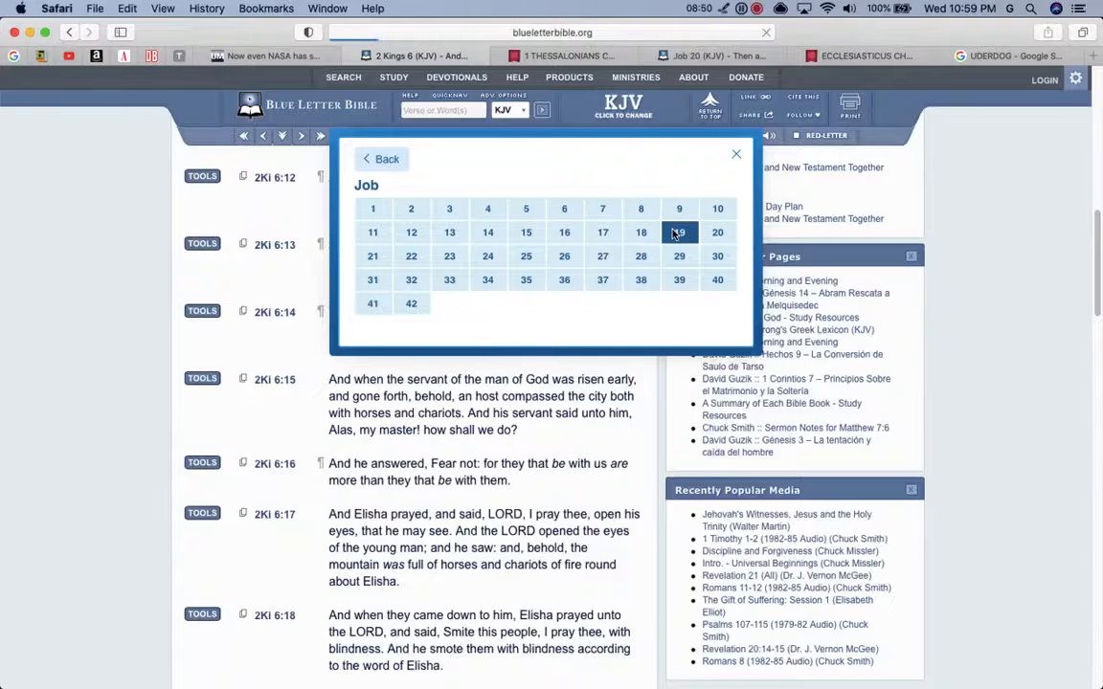
# Step: Open Job 19 and scroll through its verses
pyautogui.click(679, 232)
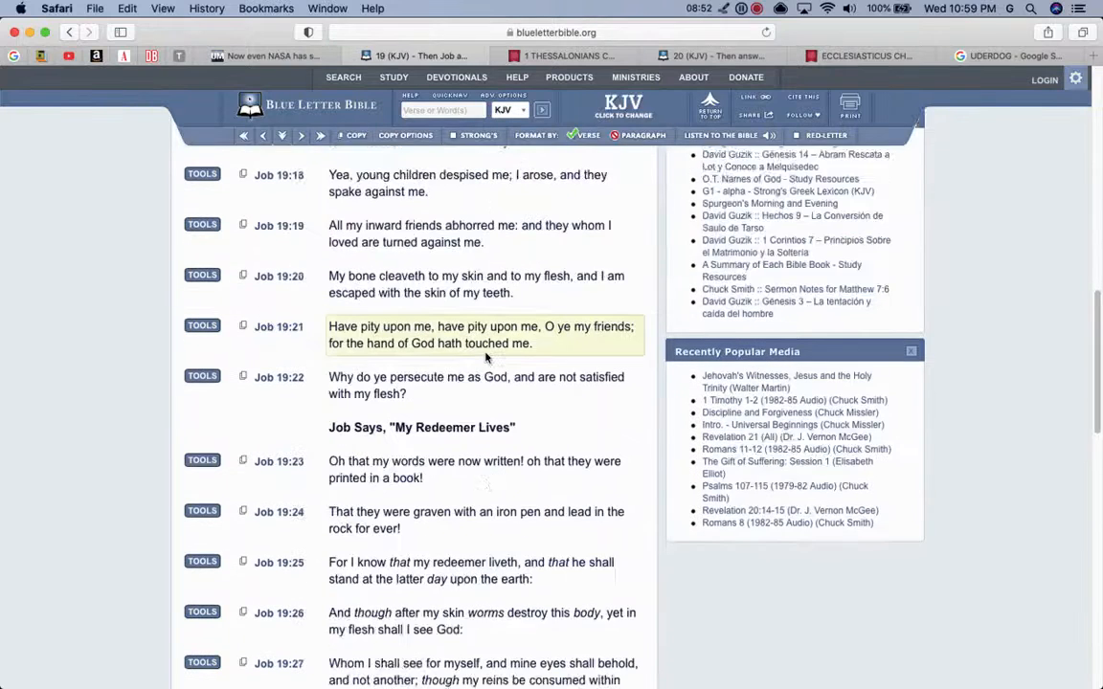
pyautogui.scroll(-3)
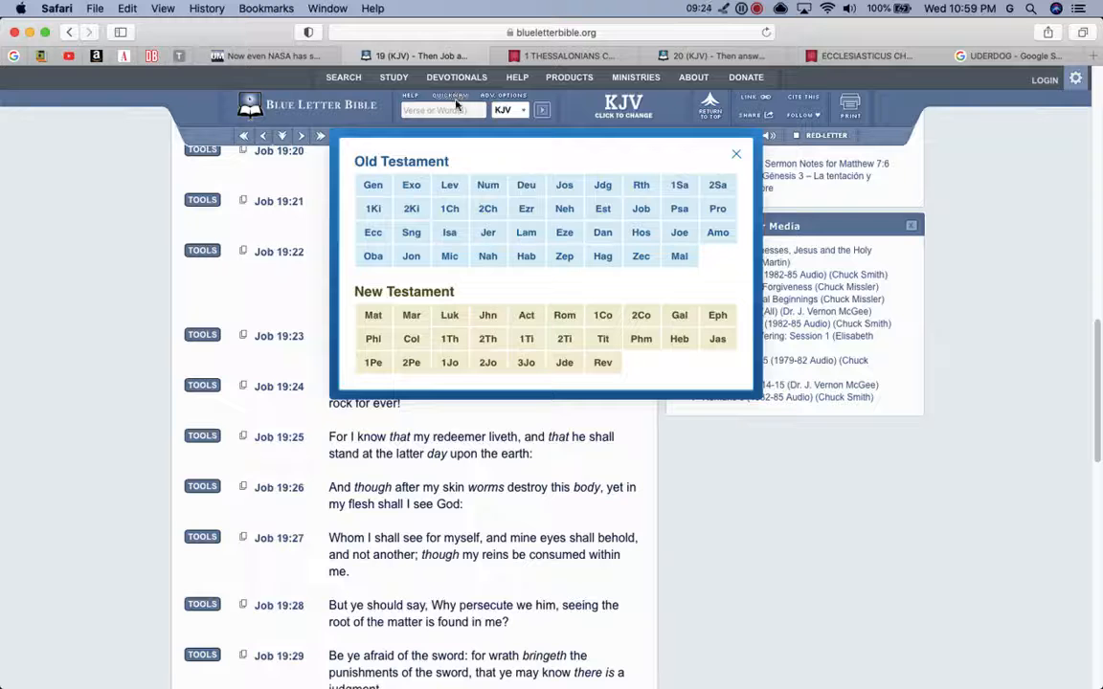
# Step: Choose Matthew, then scroll through chapter 10 to about verse 10:35
pyautogui.click(372, 314)
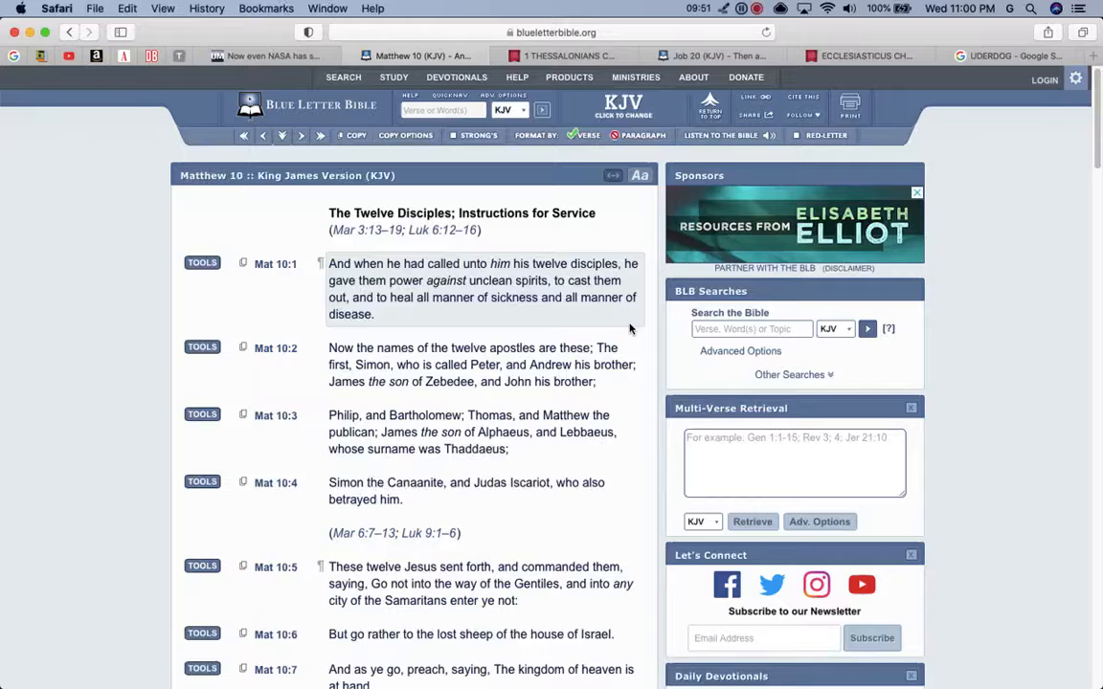
pyautogui.scroll(-3)
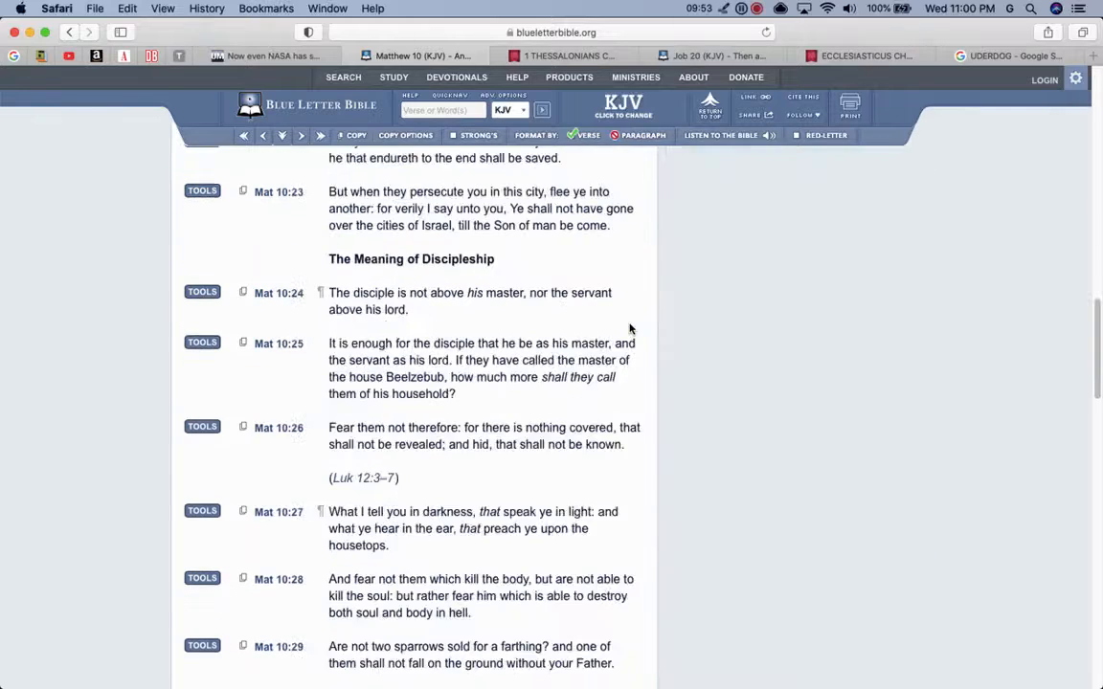
pyautogui.scroll(-3)
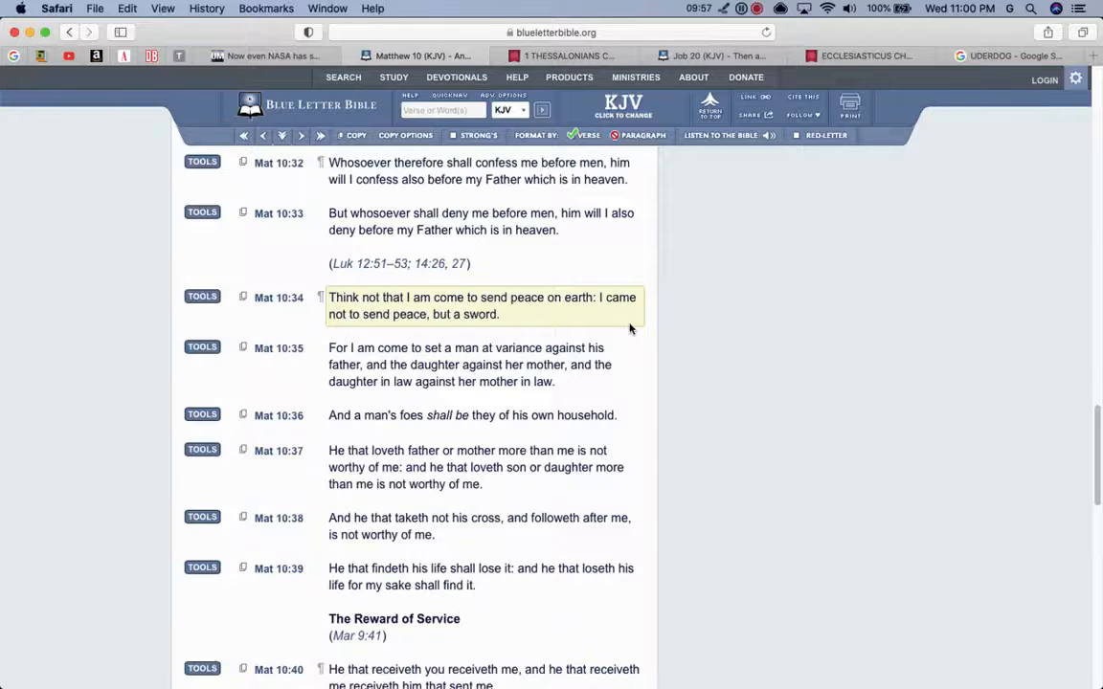
pyautogui.scroll(3)
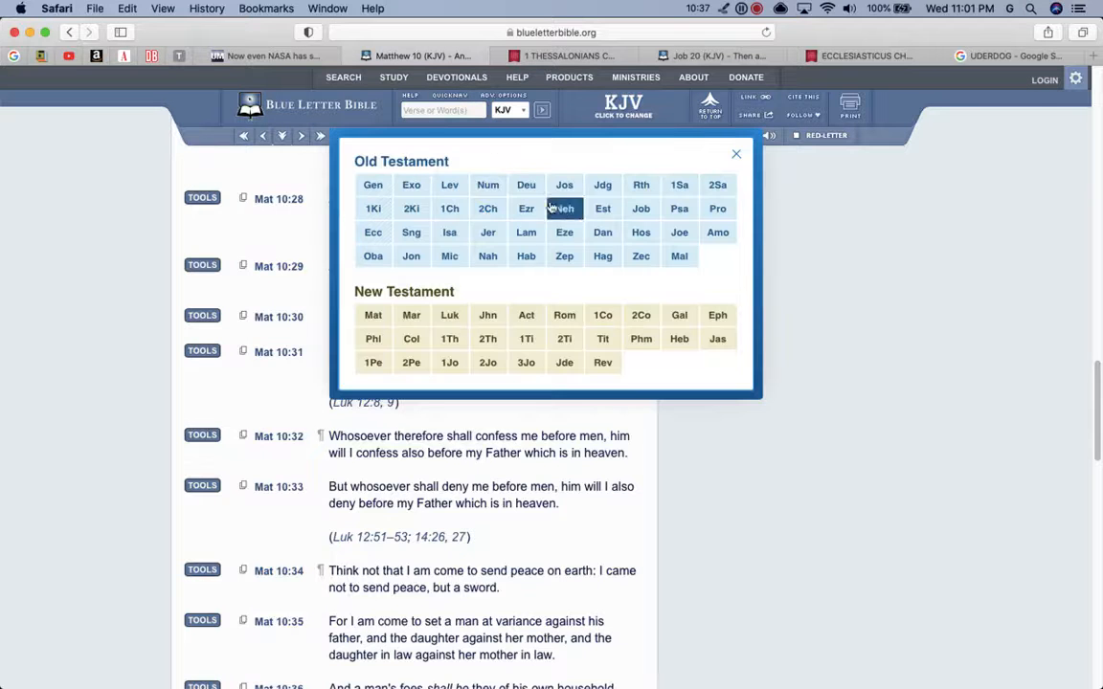
# Step: Choose Judges in the grid and open chapter 7 at verses 7:1–7:5
pyautogui.click(602, 185)
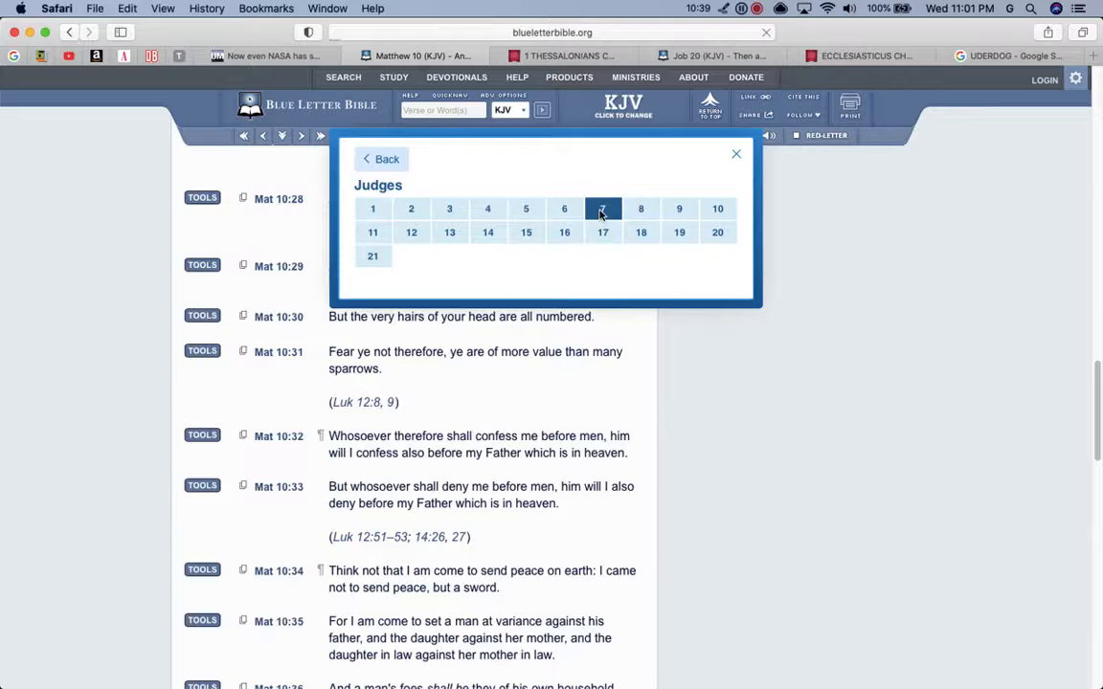
pyautogui.click(603, 209)
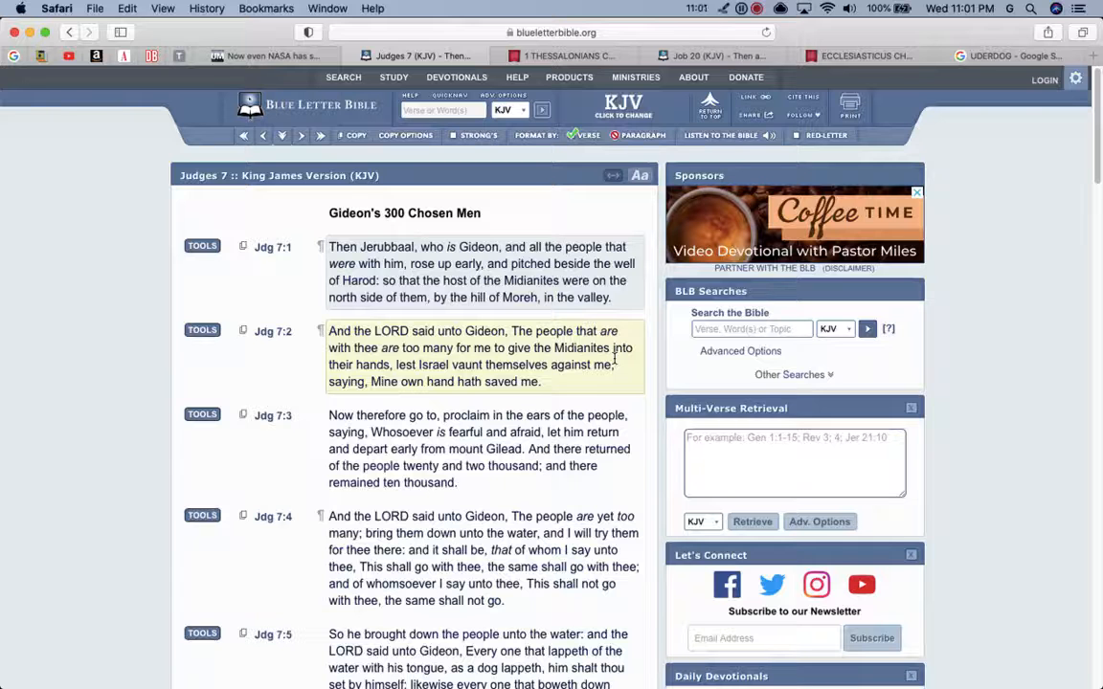
pyautogui.click(647, 398)
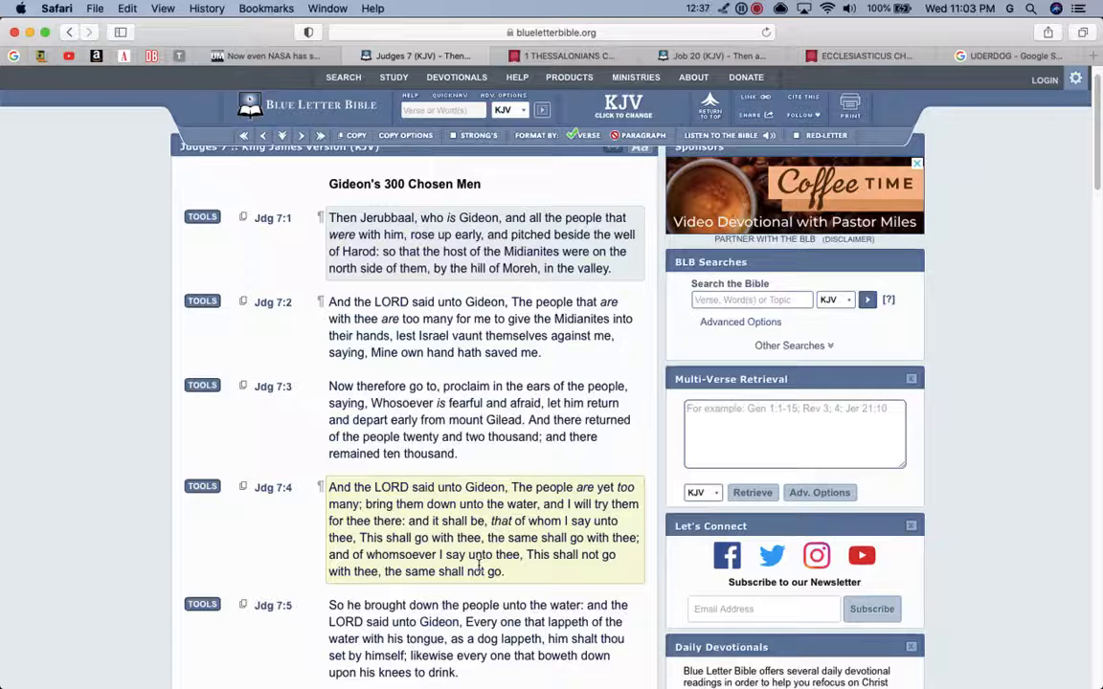
# Step: Scroll the Ecclesiasticus 39 page to show verses 1–3
pyautogui.scroll(-3)
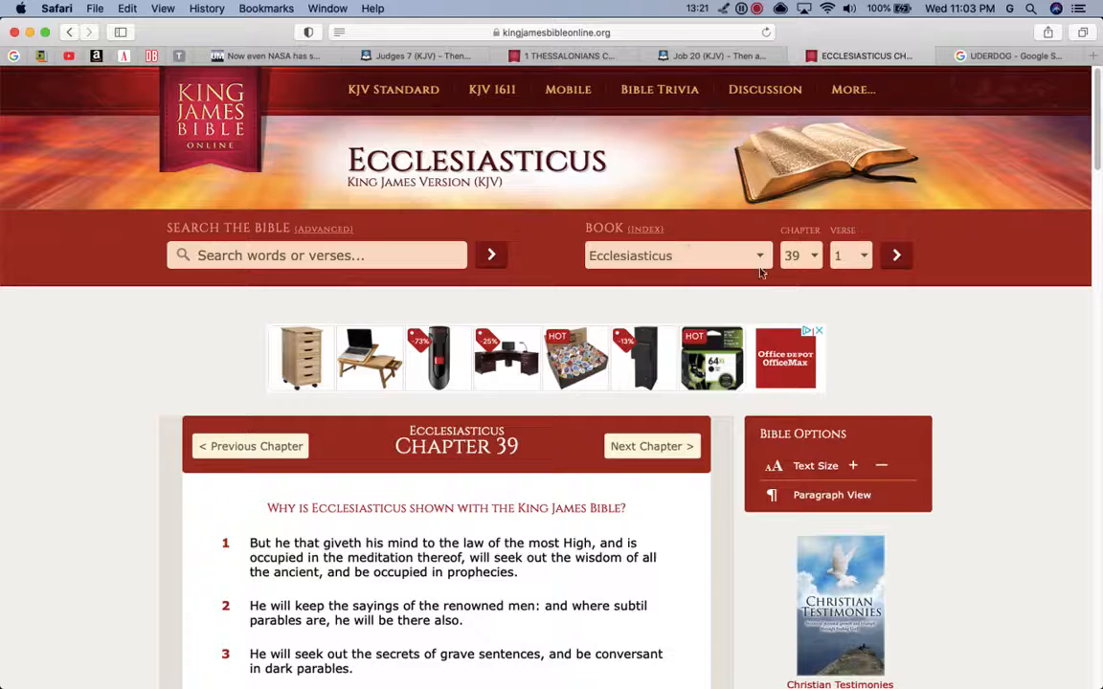
# Step: Select 1 Maccabees, chapter 3, and scroll to verses 7–17
pyautogui.click(675, 255)
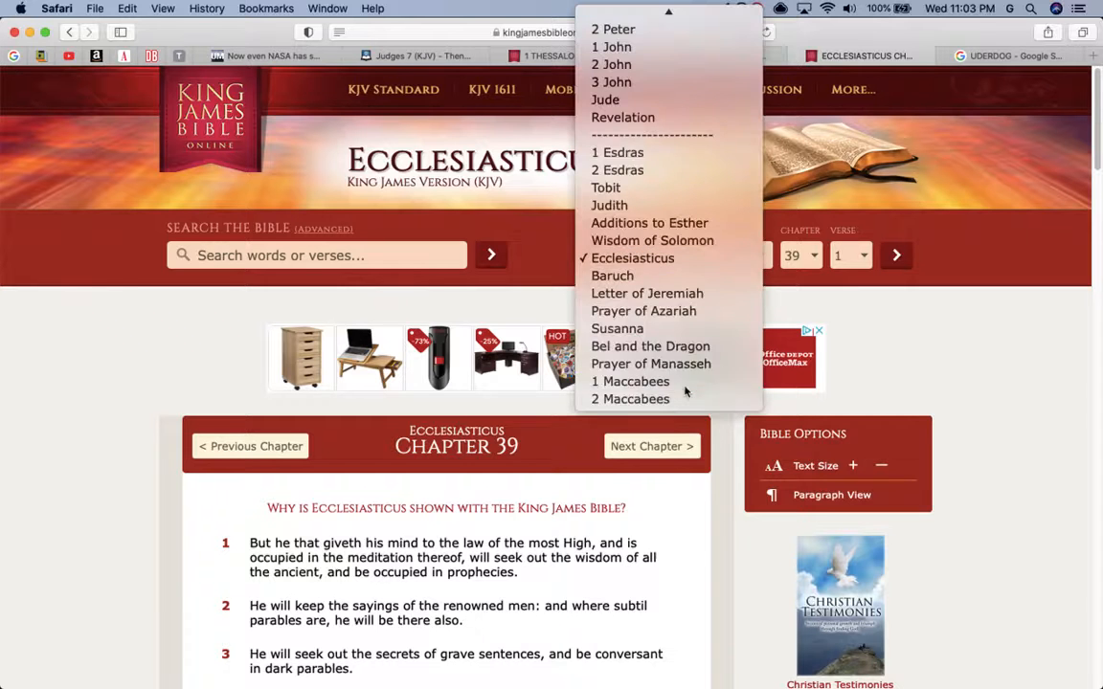
pyautogui.click(630, 381)
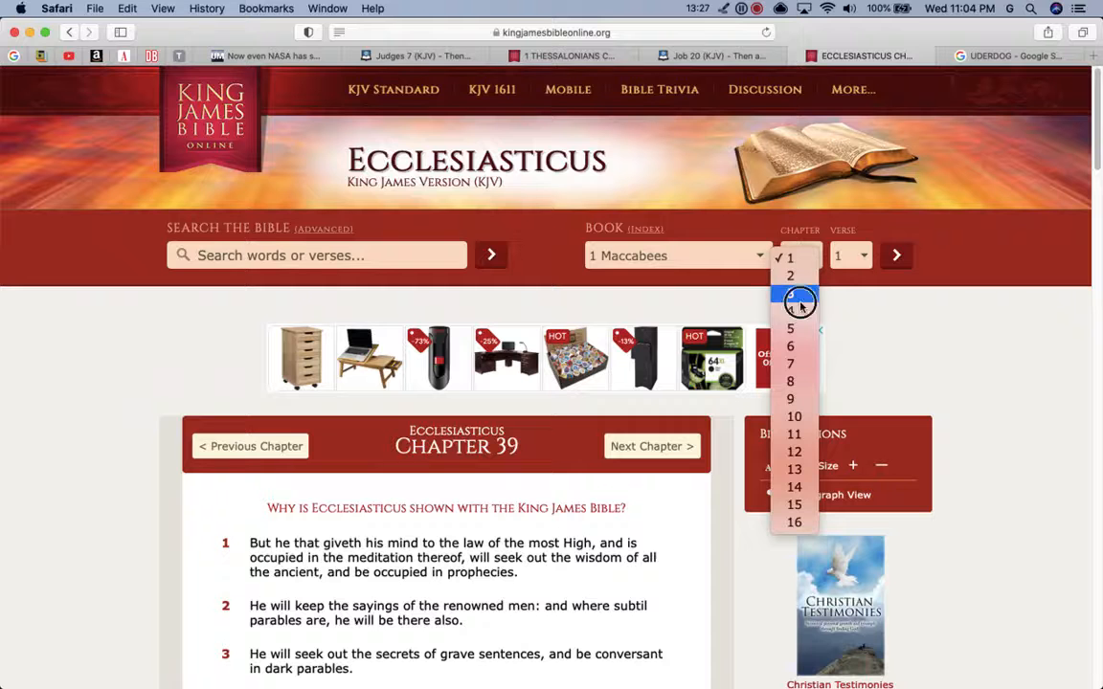
pyautogui.click(790, 292)
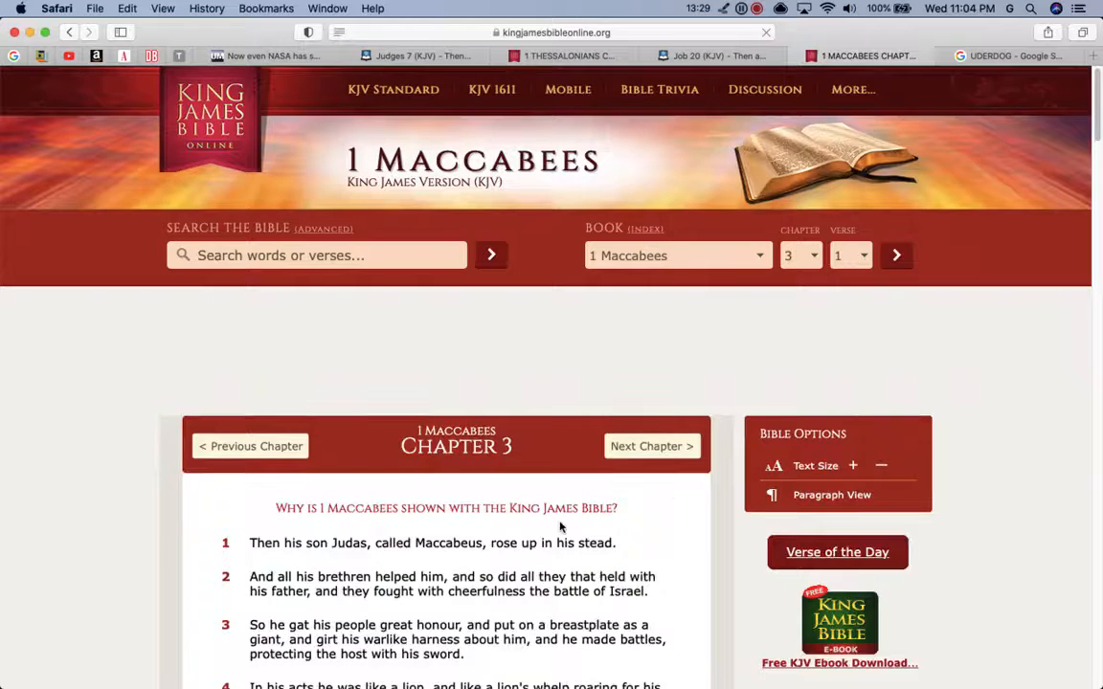
pyautogui.scroll(-3)
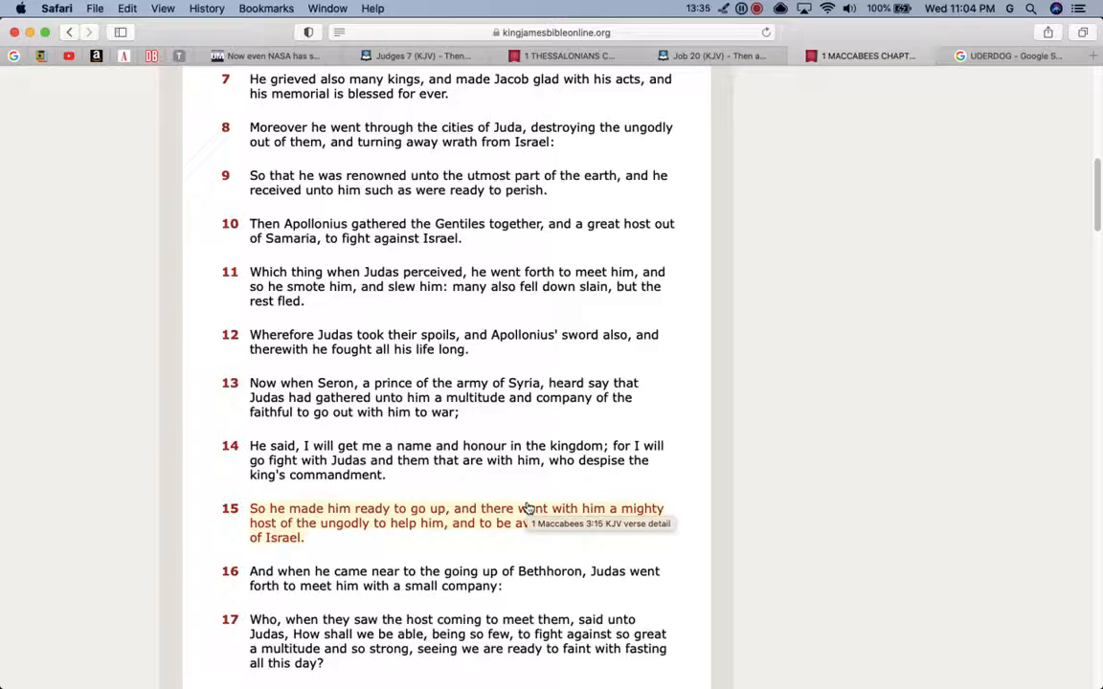
pyautogui.moveTo(852, 498)
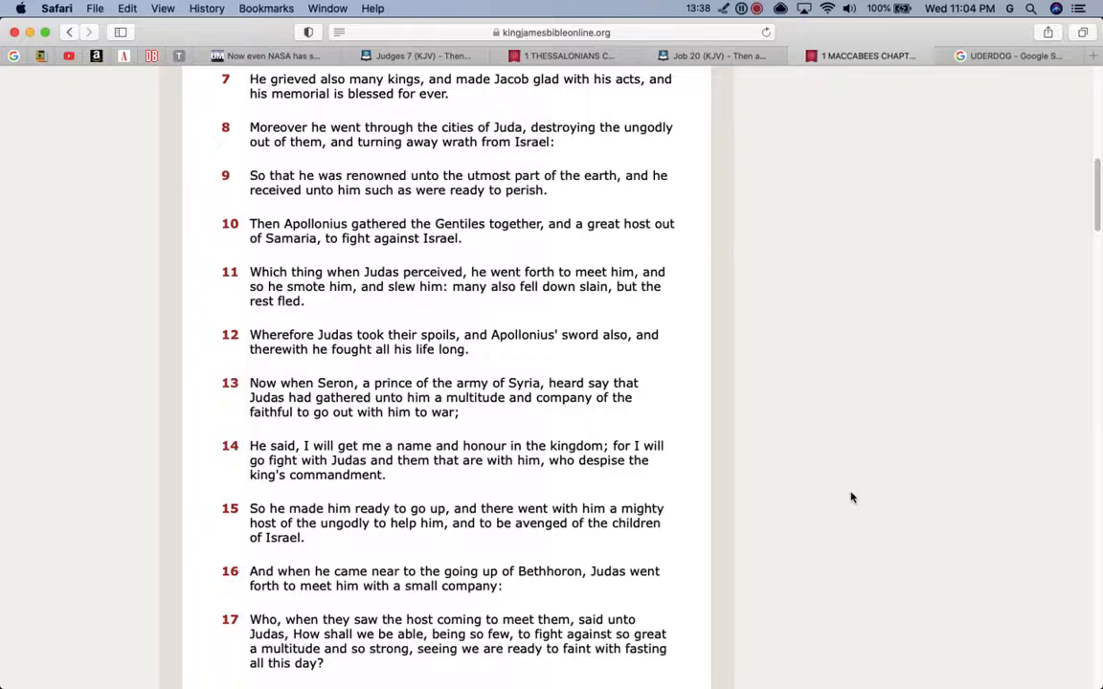
pyautogui.scroll(-3)
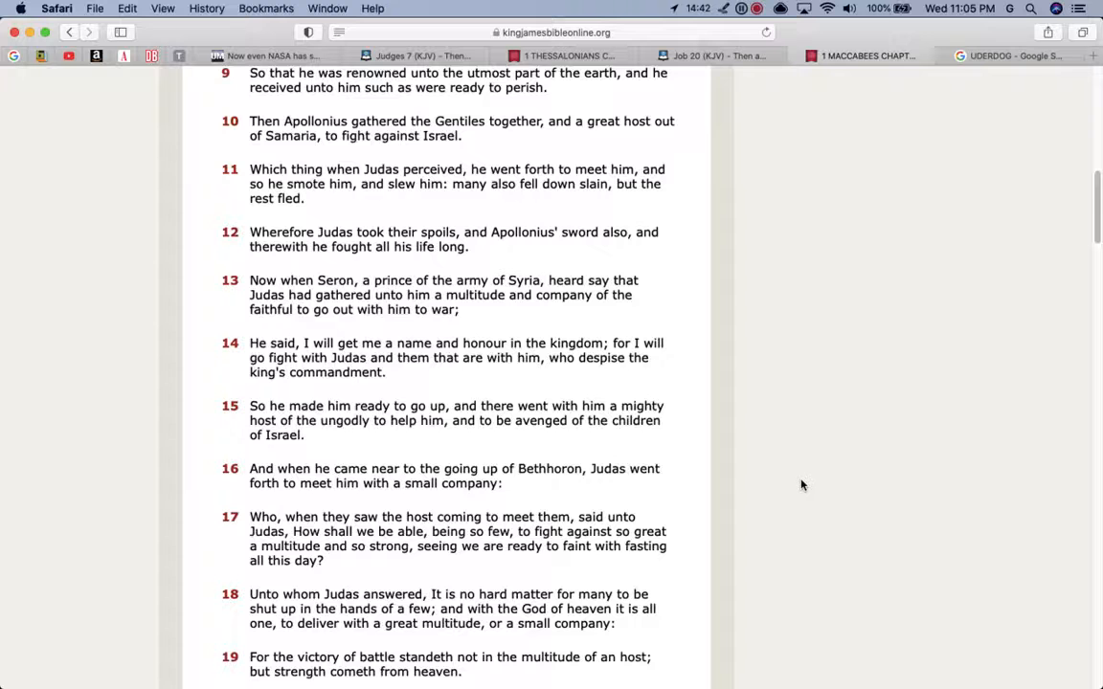
# Step: Scroll 1 Maccabees 3 further down to verses 11–21
pyautogui.scroll(-3)
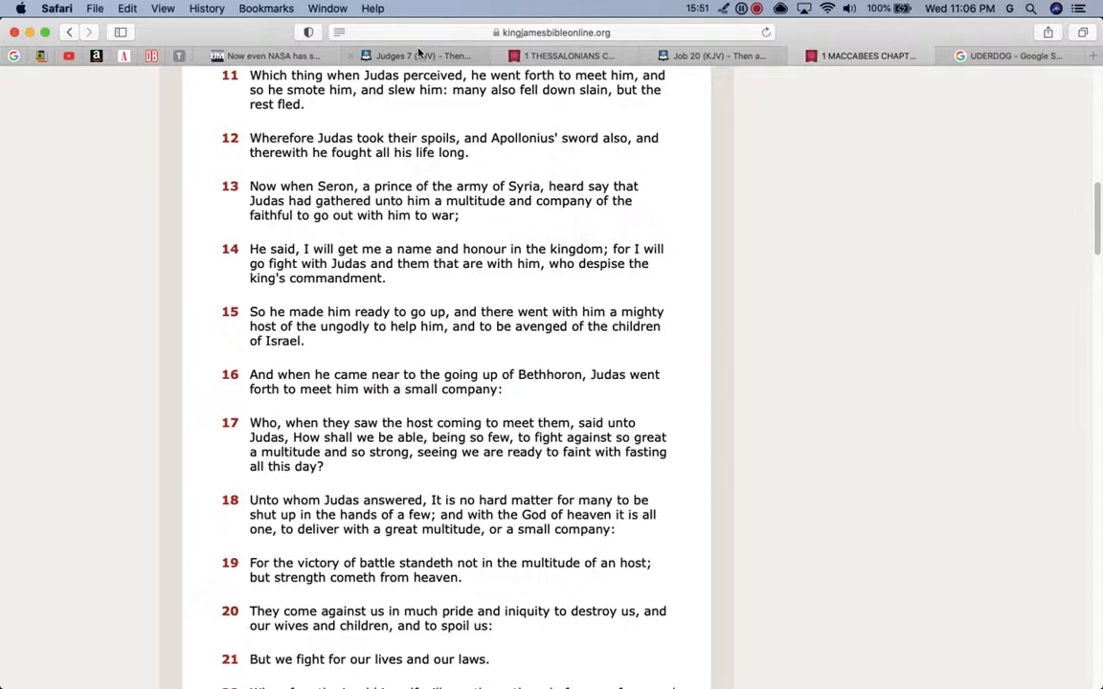
# Step: Pick Rev in the Quicknav book list and load chapter 12 in KJV
pyautogui.click(417, 56)
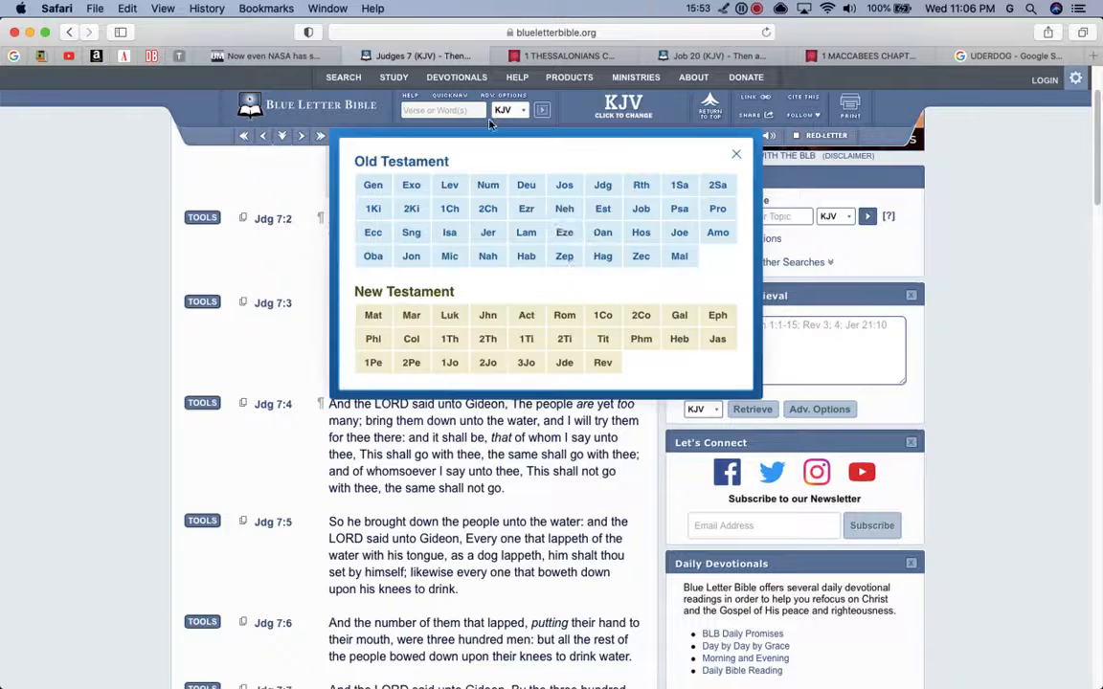
pyautogui.click(602, 362)
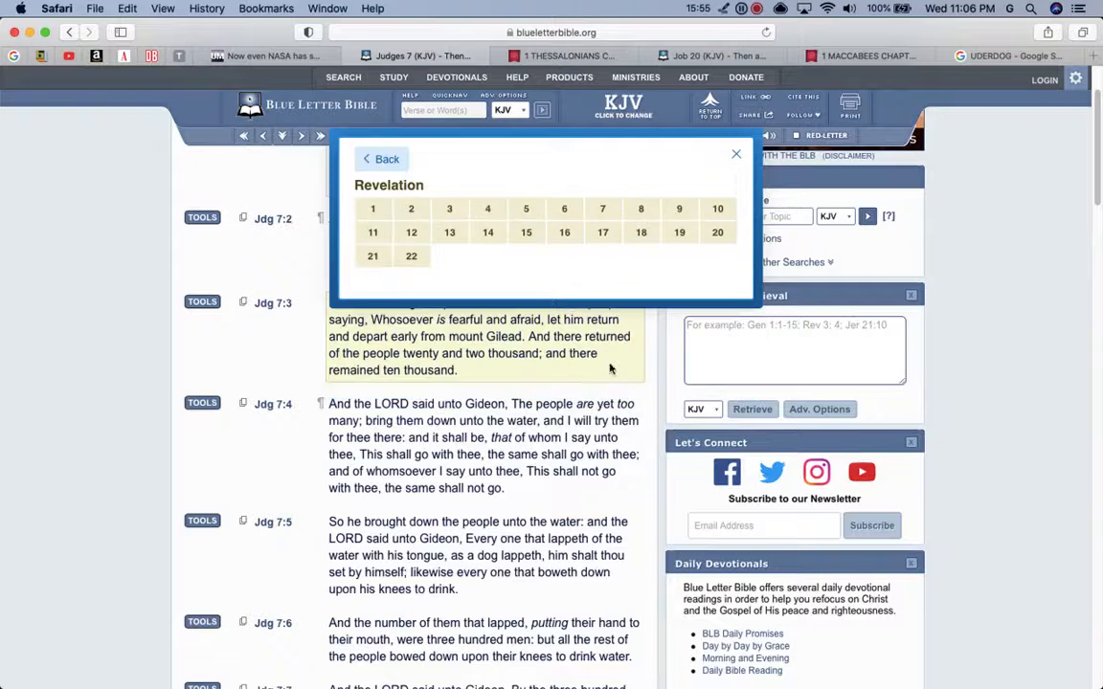
pyautogui.click(411, 231)
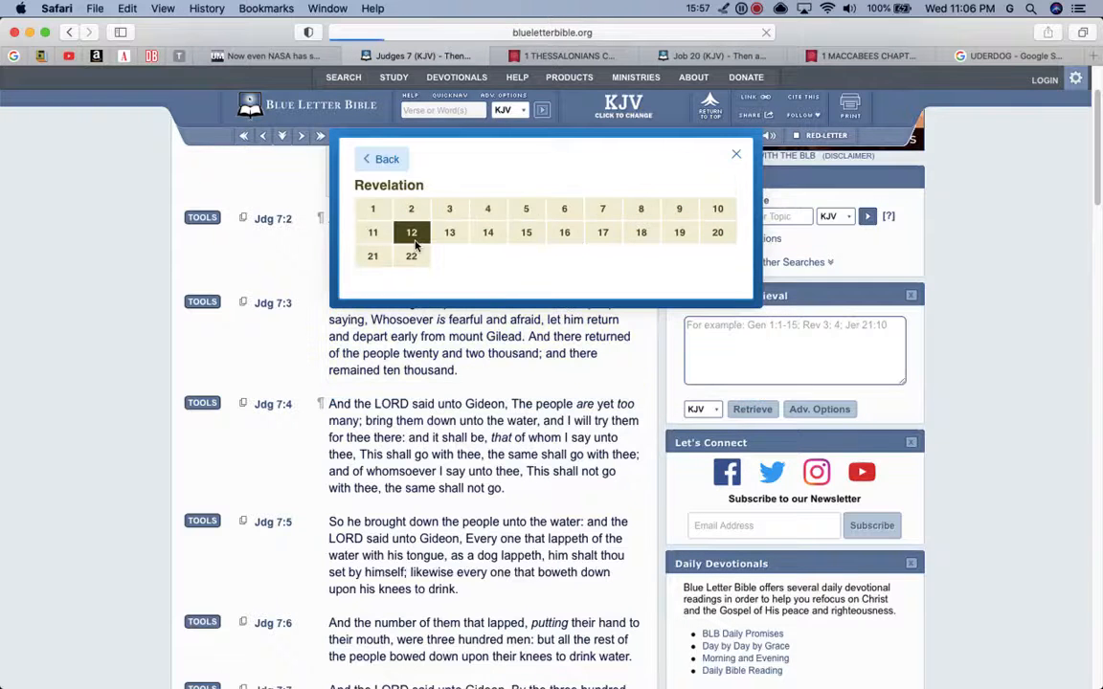
pyautogui.click(411, 232)
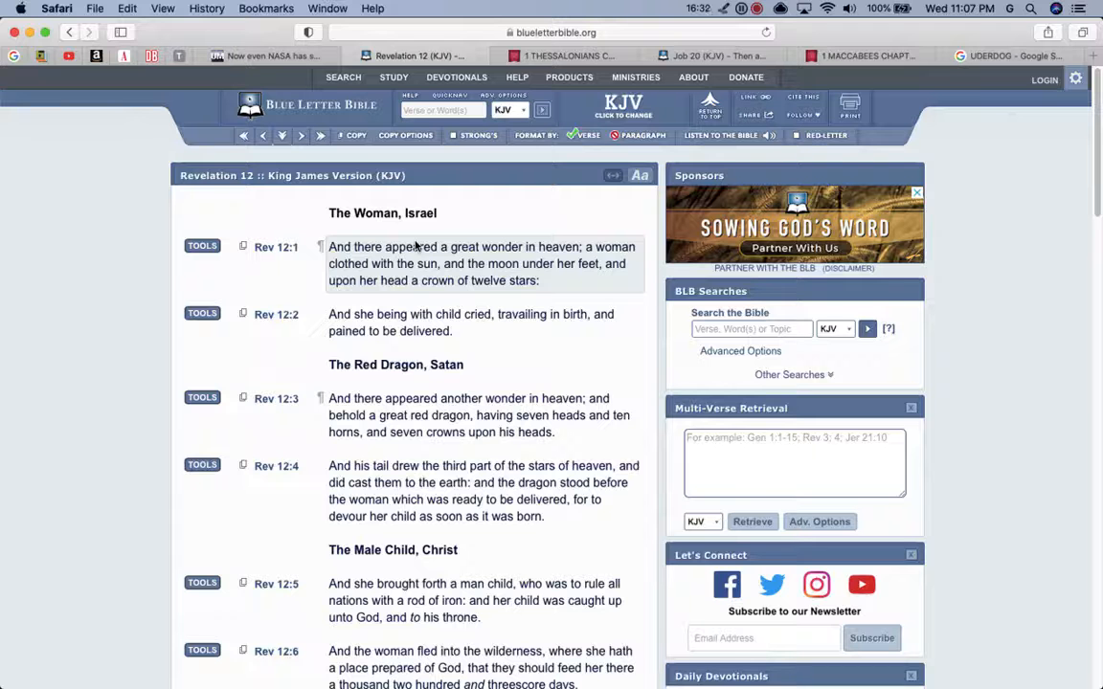
pyautogui.scroll(-3)
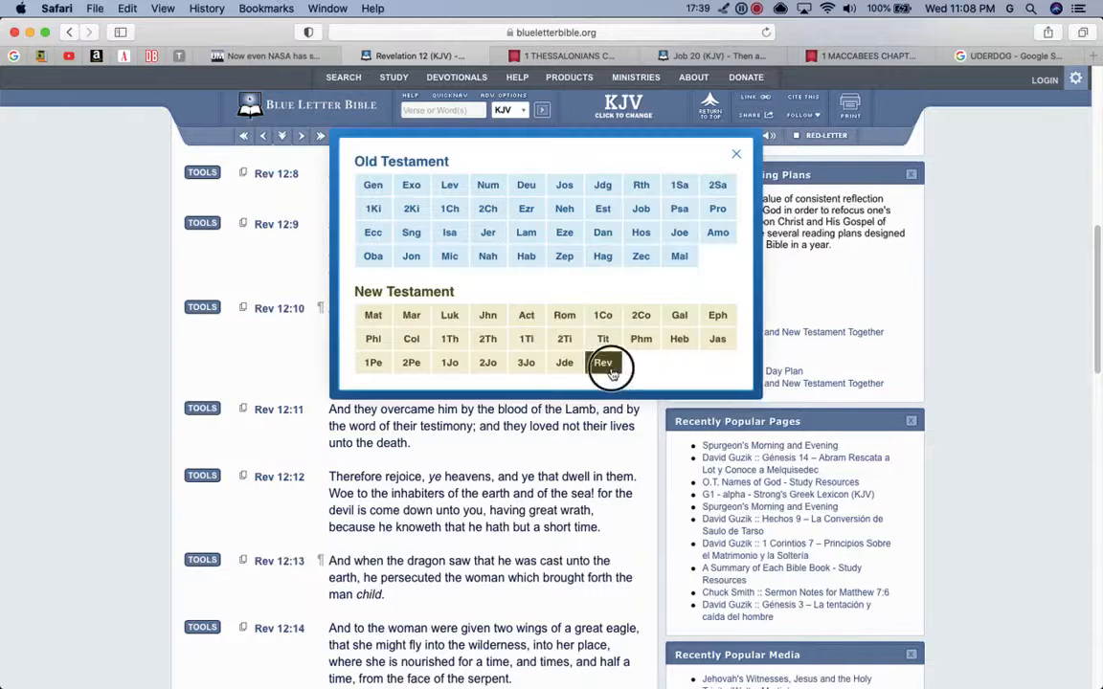
# Step: Pick Rev in Quicknav and switch from chapter 12 to chapter 15
pyautogui.click(602, 362)
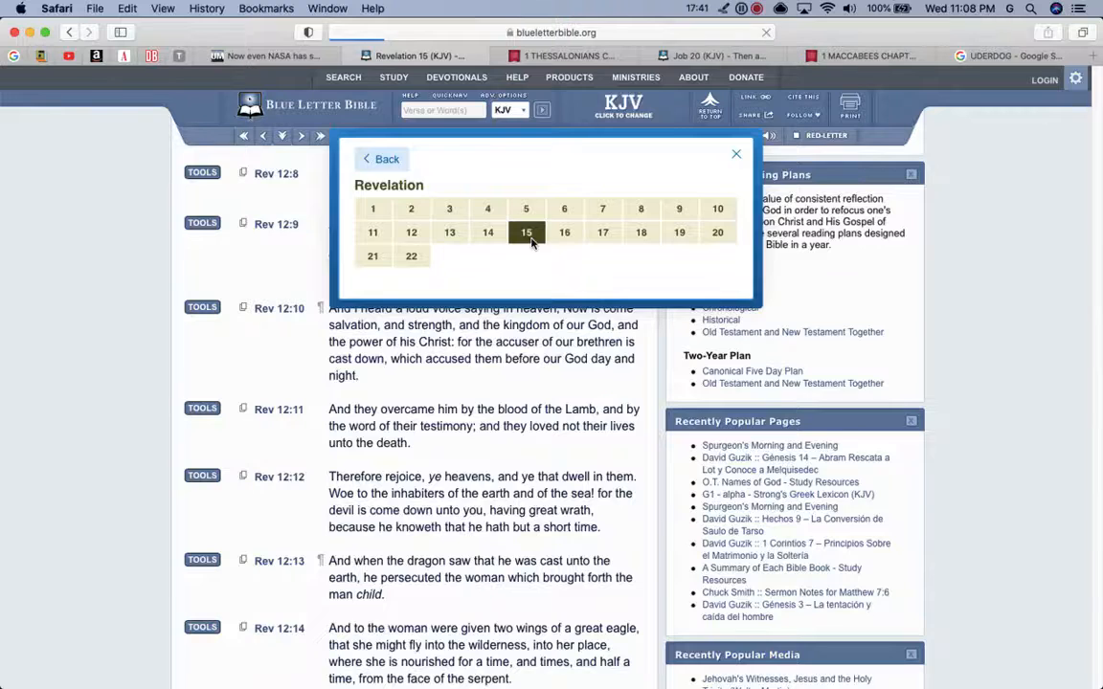
pyautogui.click(526, 232)
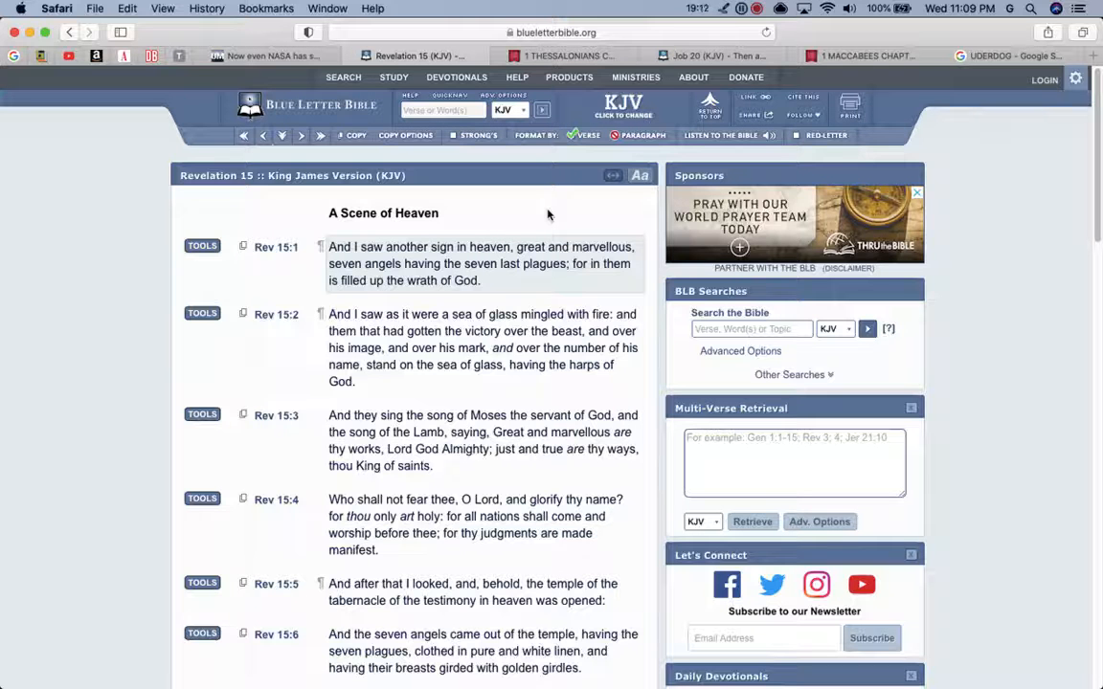
# Step: From the 1 Maccabees tab, load Wisdom of Solomon chapter 5 and scroll through verses 1–8
pyautogui.click(867, 56)
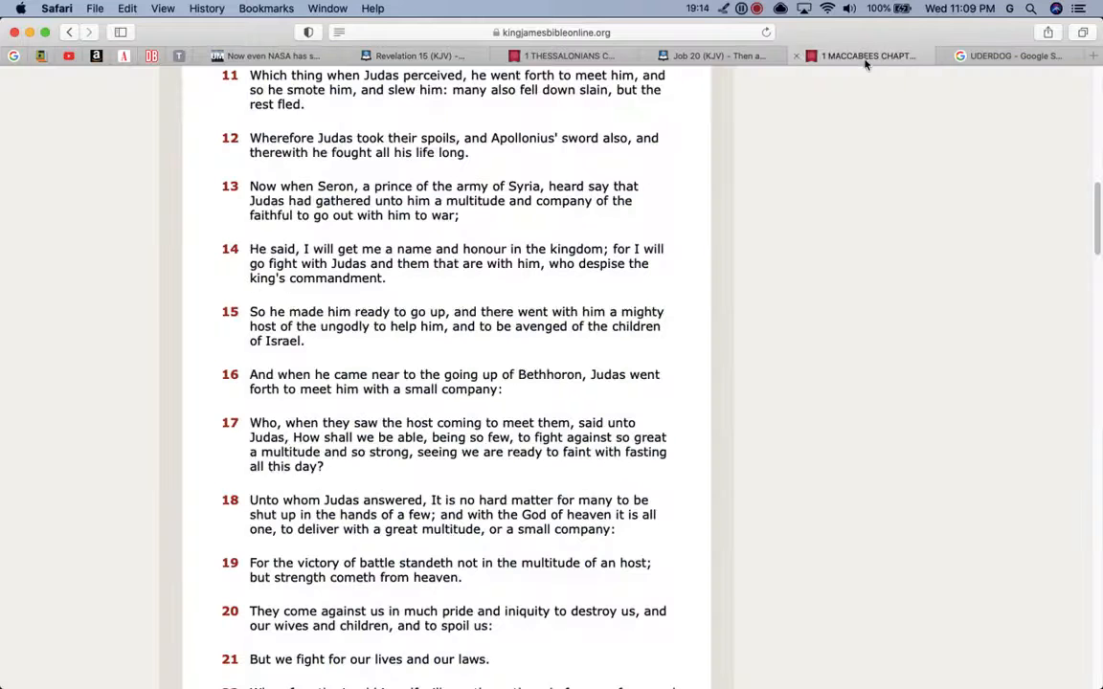
pyautogui.scroll(3)
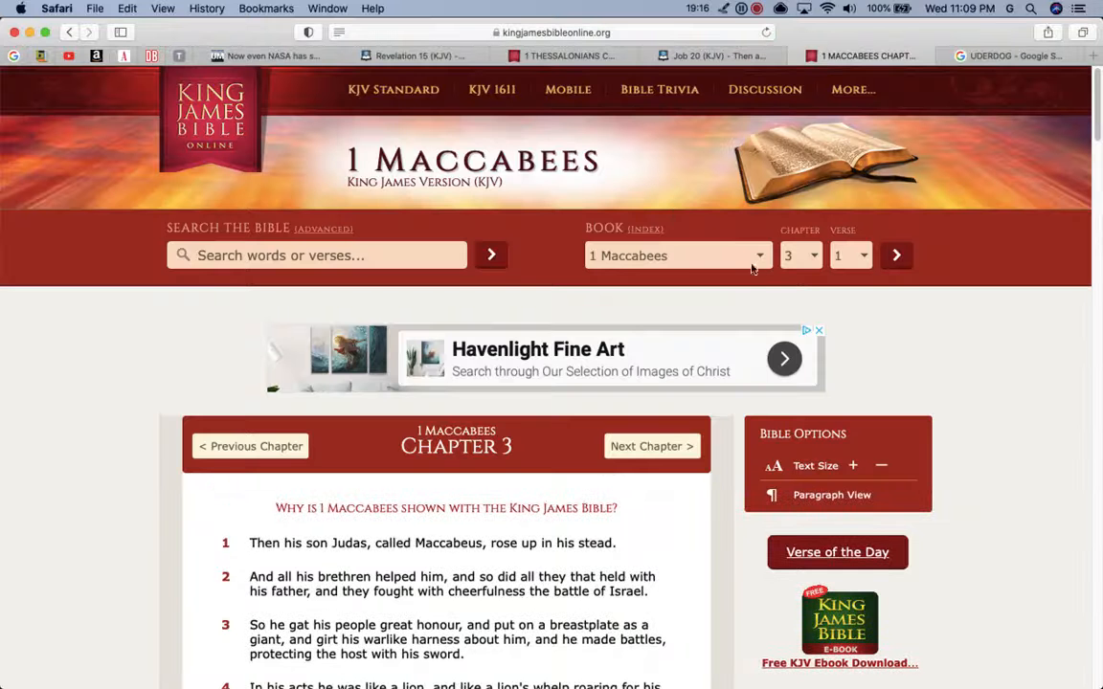
pyautogui.click(675, 255)
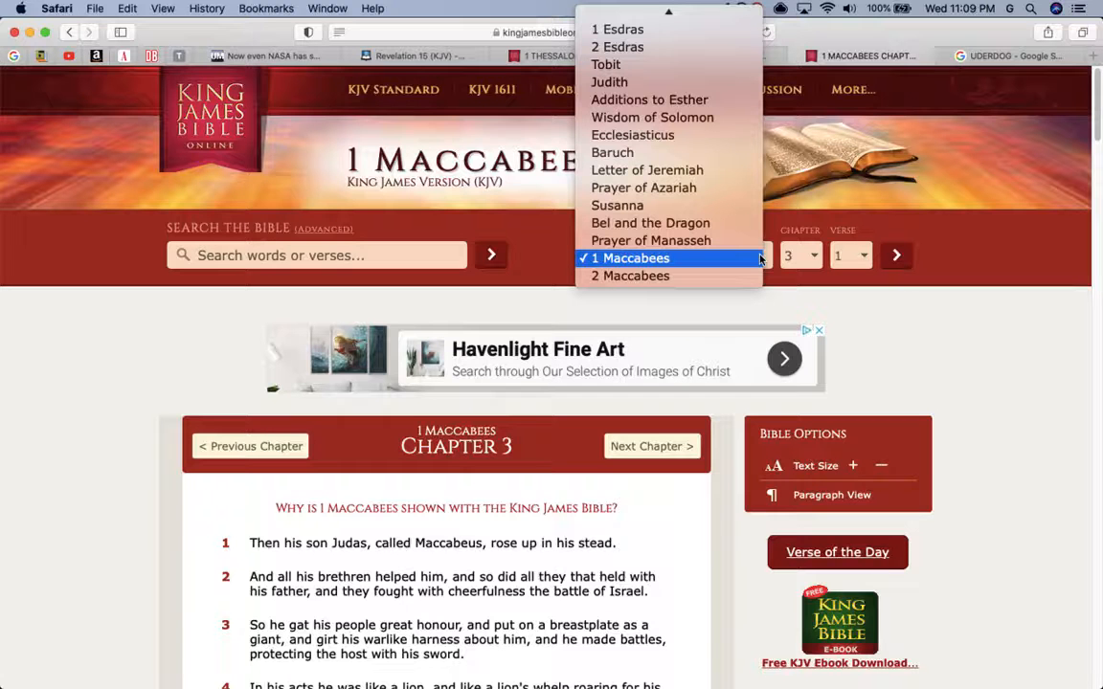
pyautogui.moveTo(753, 256)
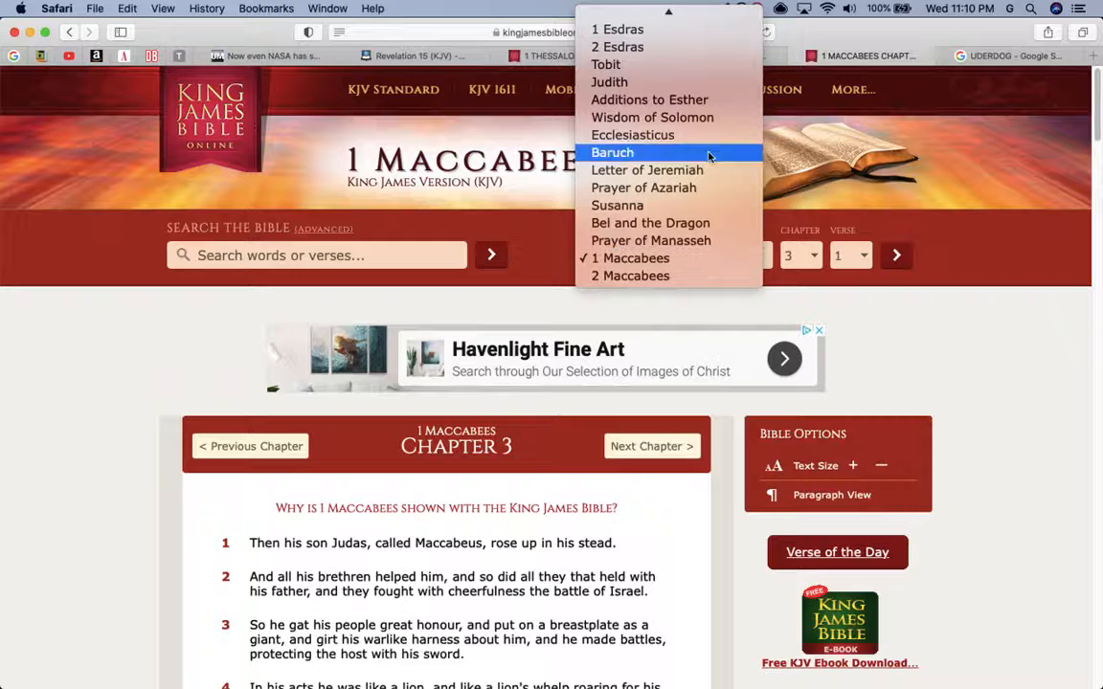
pyautogui.click(652, 117)
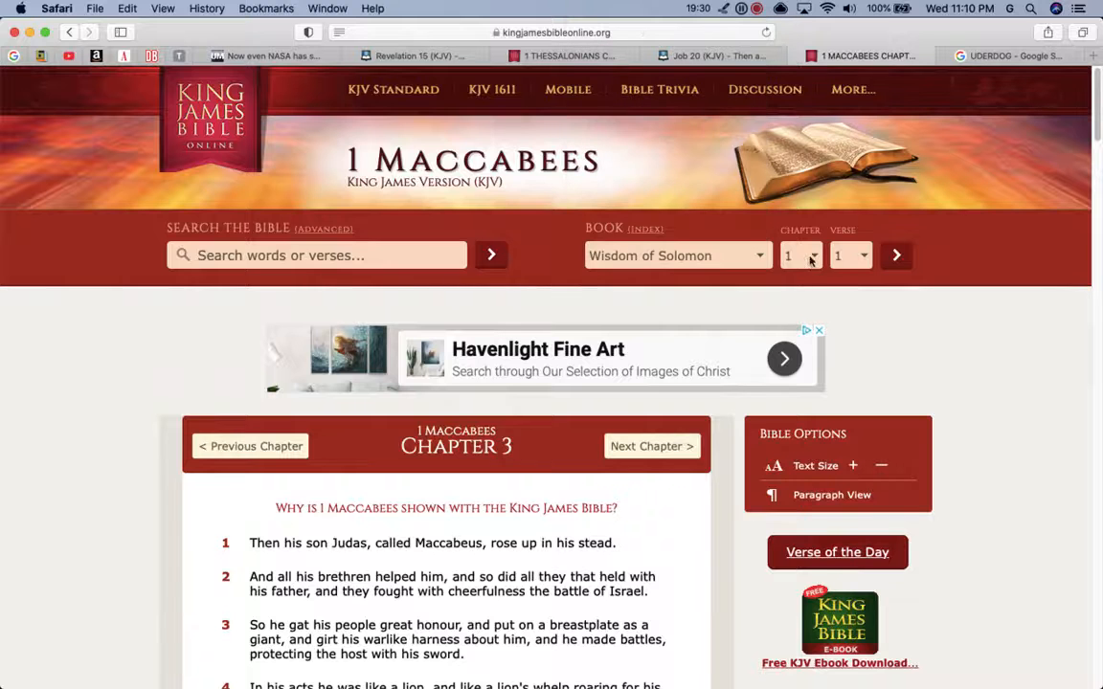
pyautogui.click(812, 250)
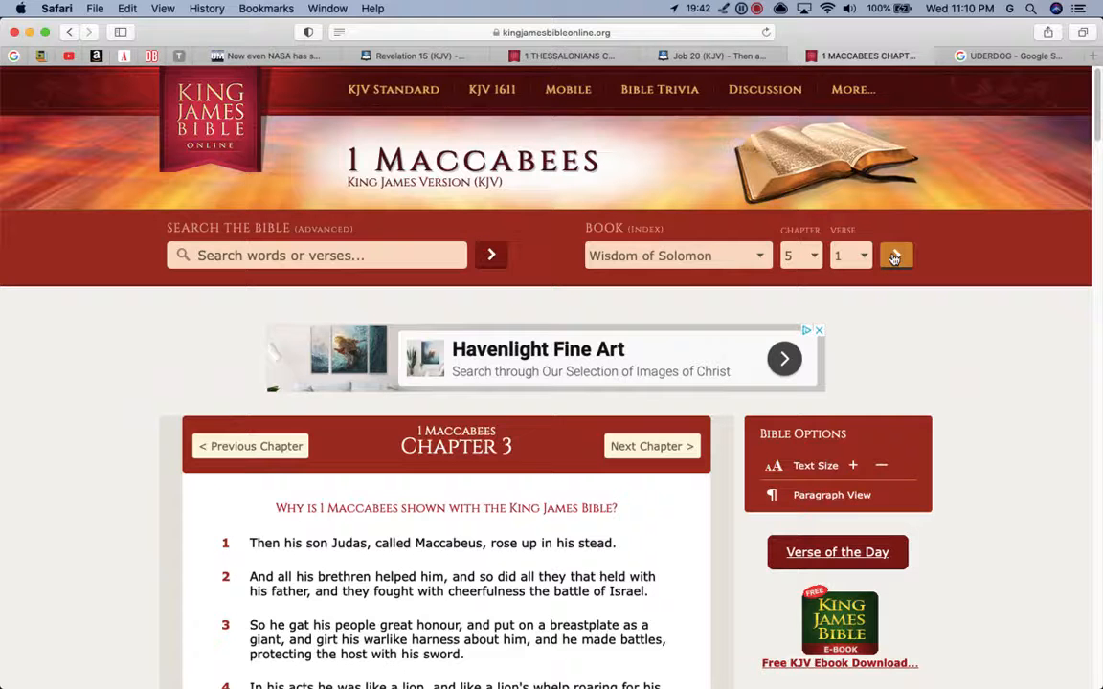
pyautogui.click(896, 255)
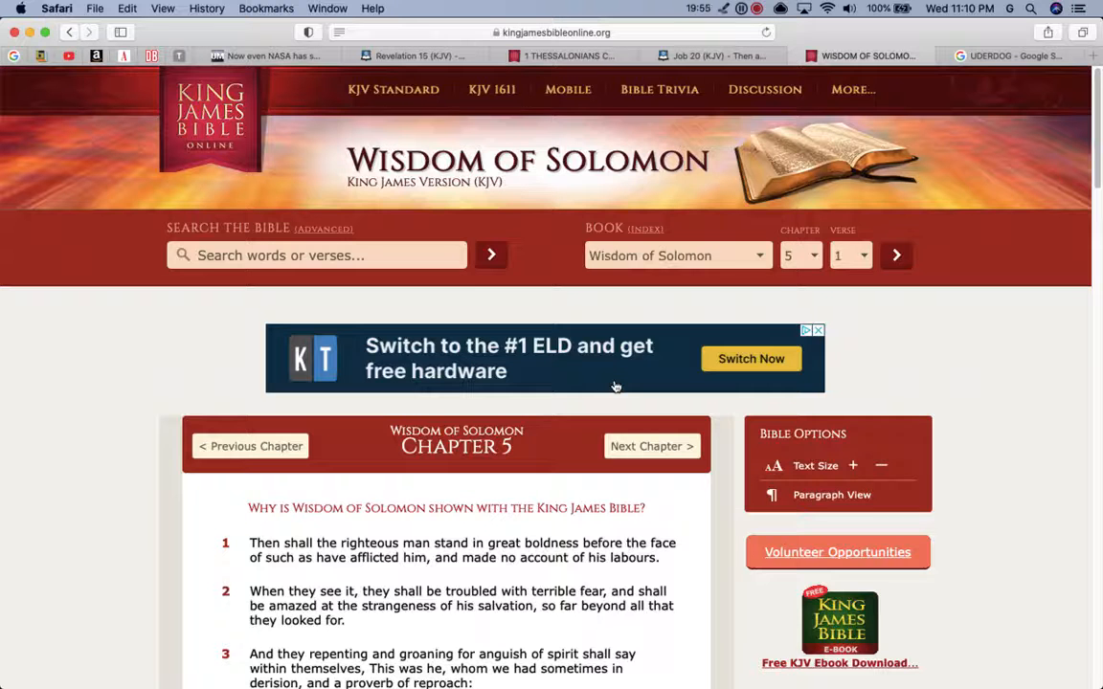
pyautogui.scroll(-3)
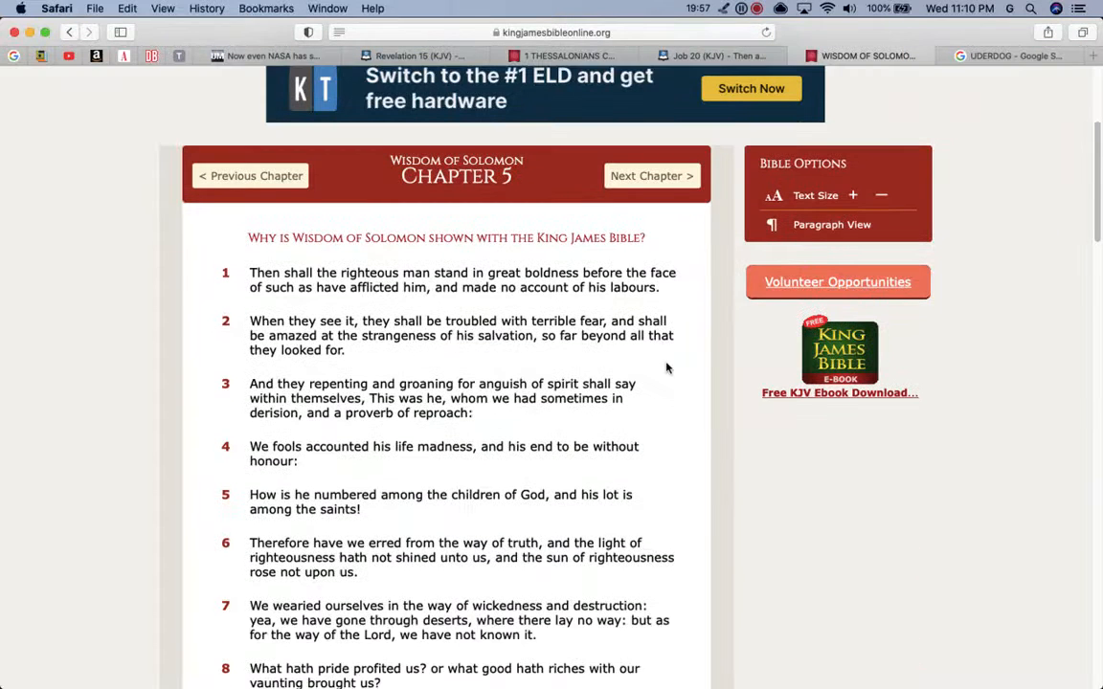